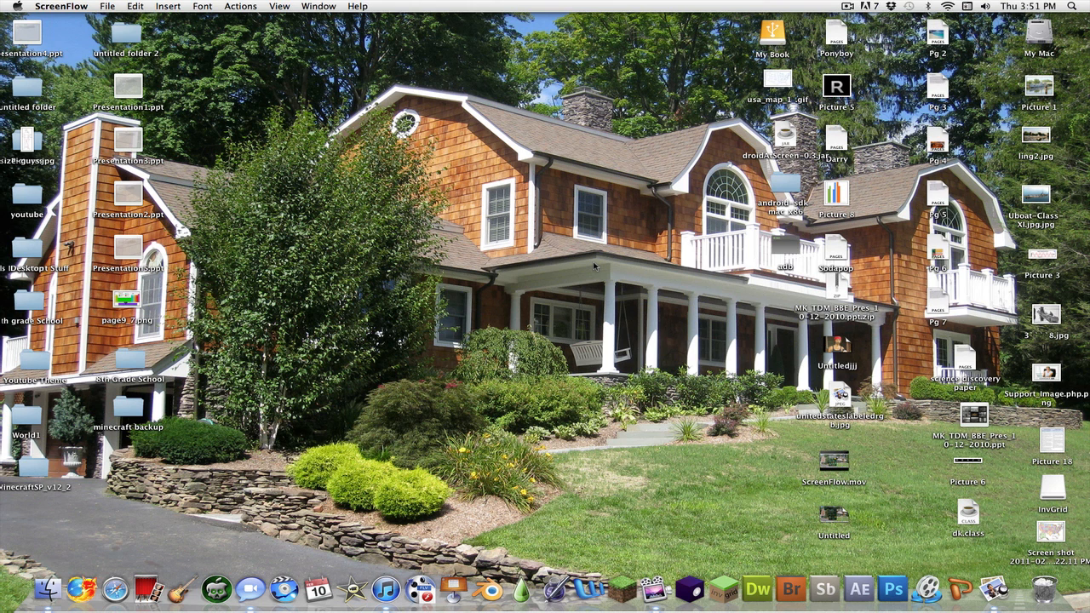
mouse_move(722, 588)
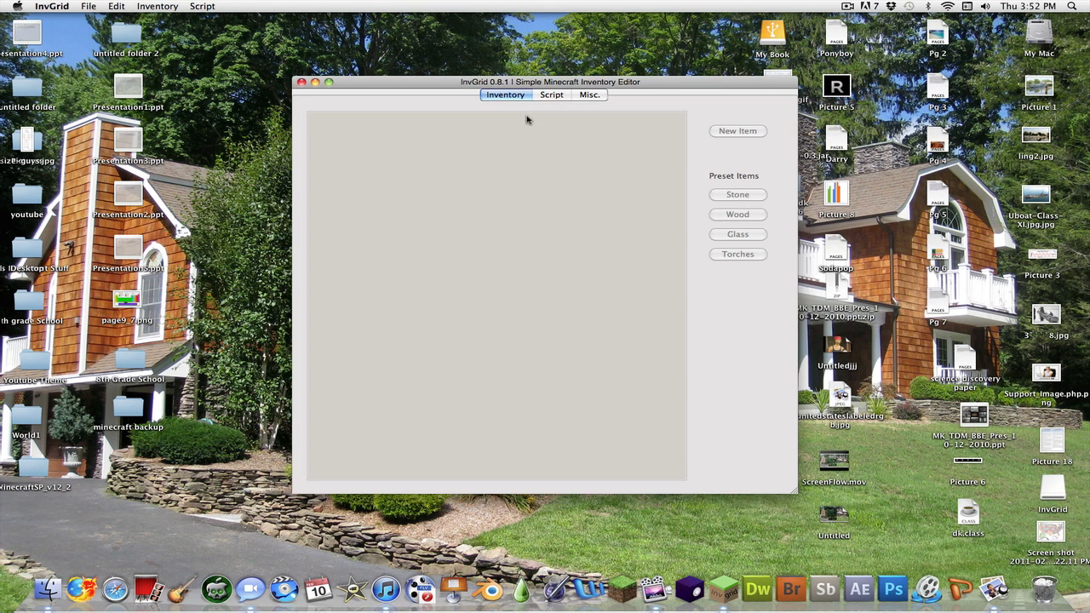
mouse_move(493, 82)
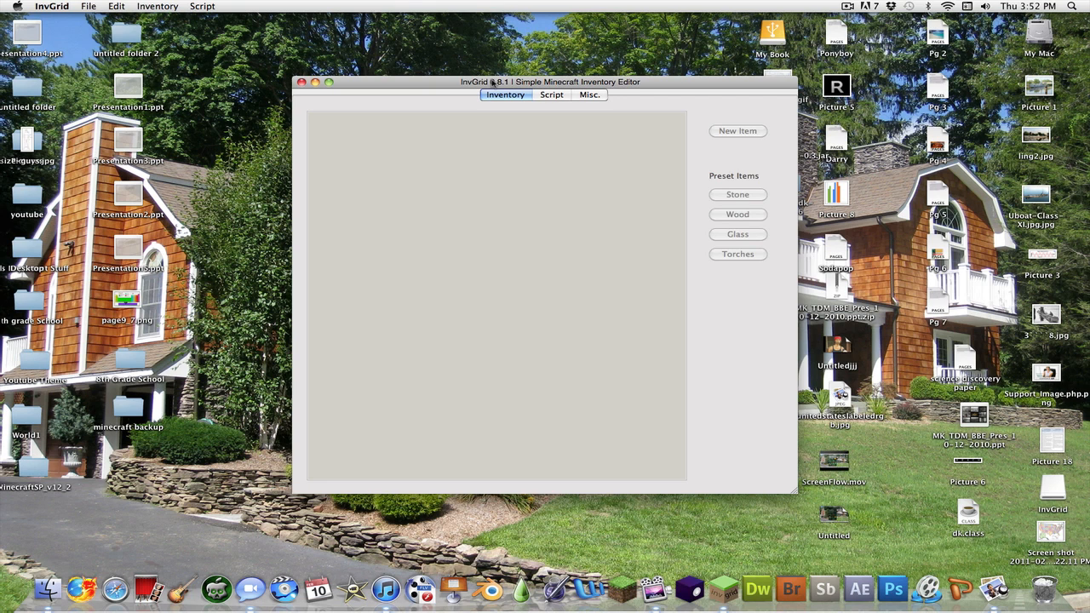
mouse_move(92, 7)
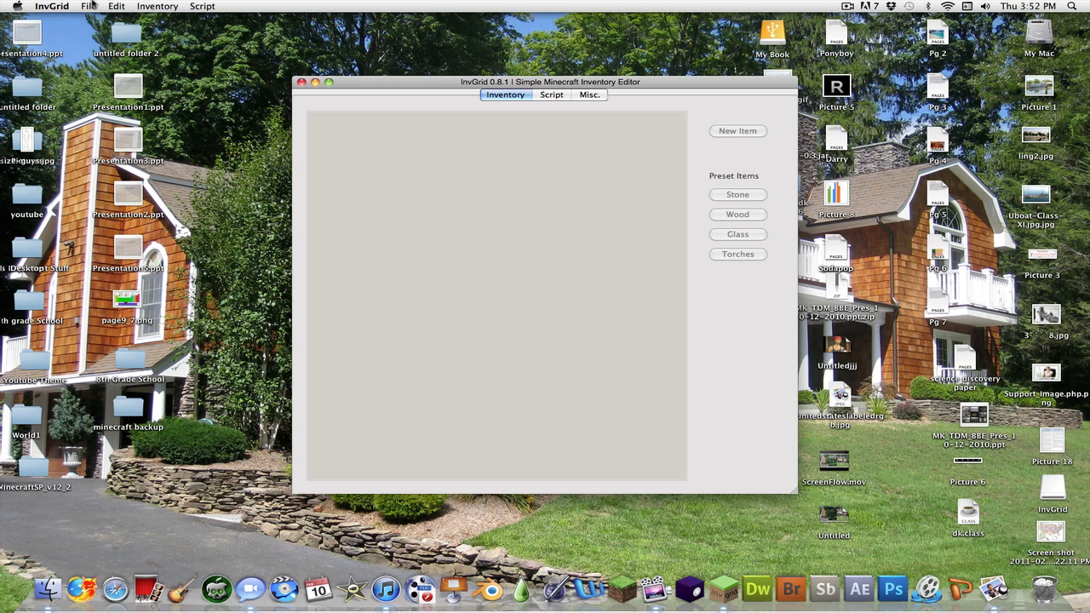
Bring up InvGrid's File menu listing the saved worlds available to open
click(89, 7)
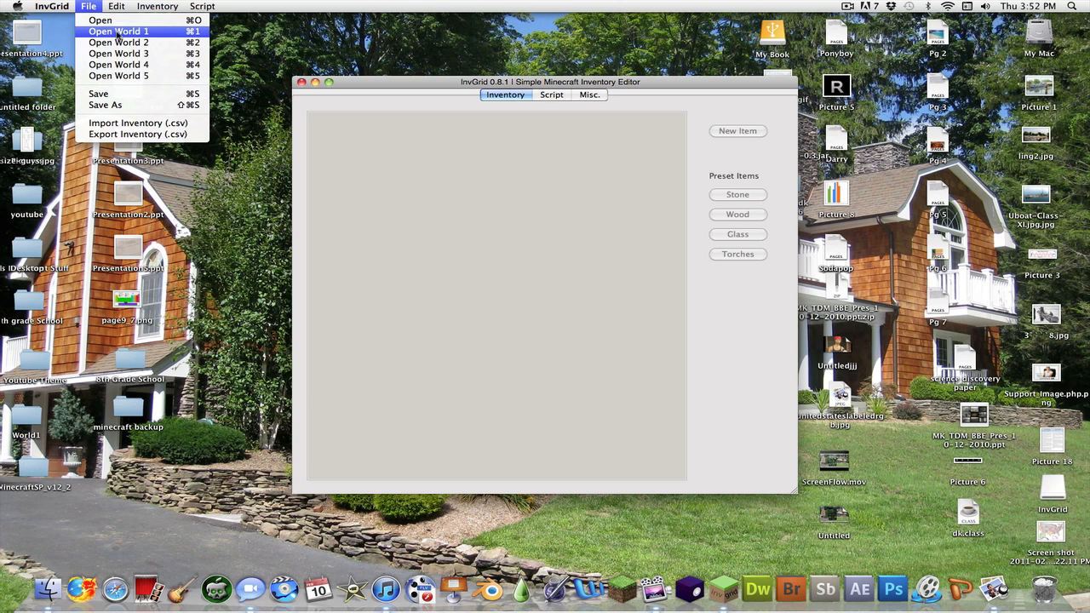
mouse_move(119, 75)
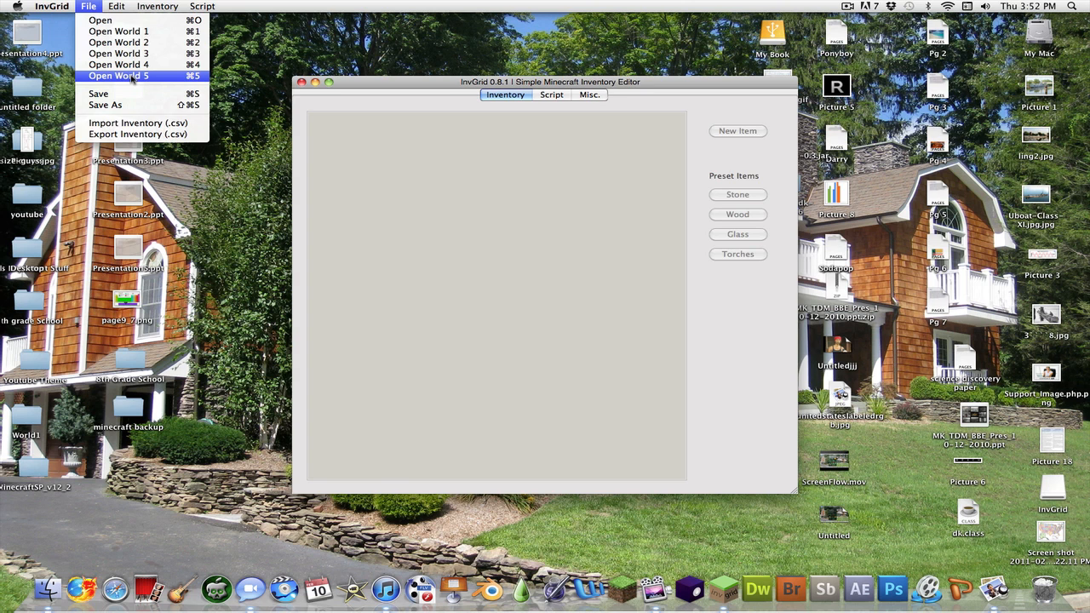
Load World 5 and make Quickbar 1 a stack of 255 TNT
click(119, 75)
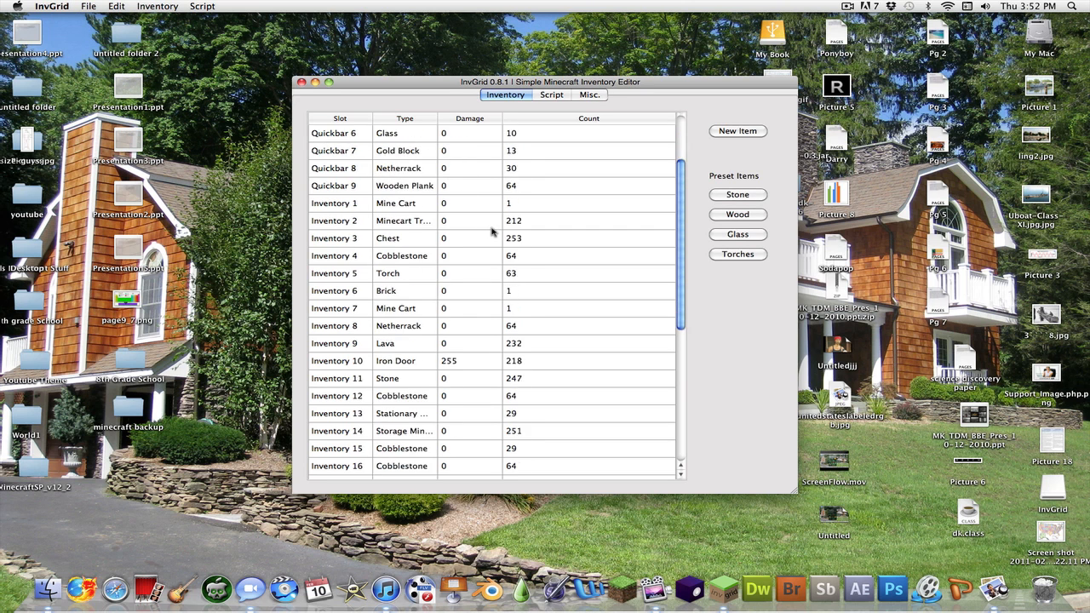
scroll(down, 3)
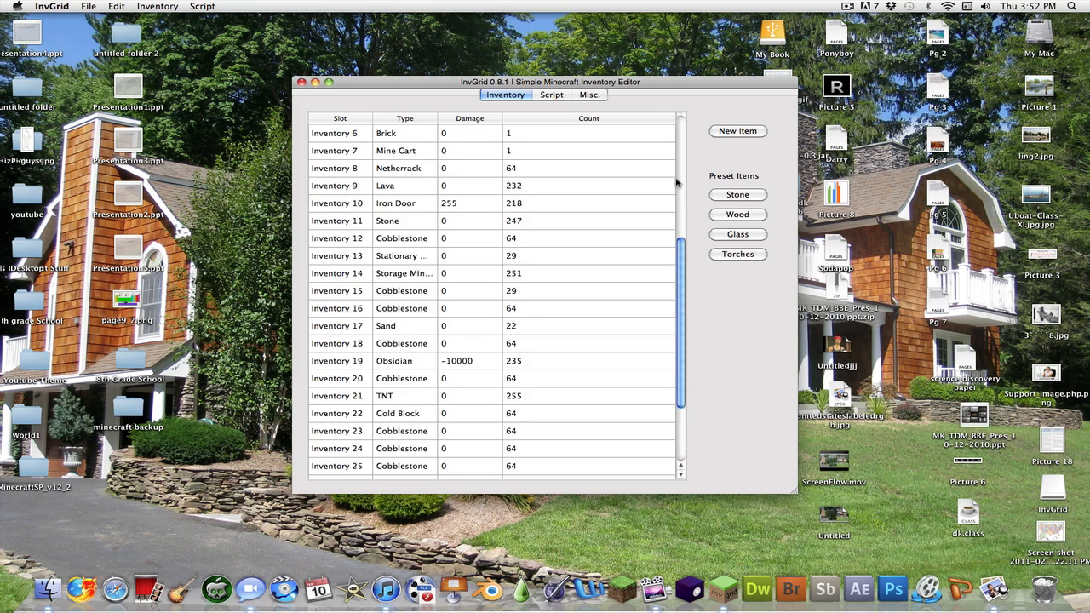
click(334, 133)
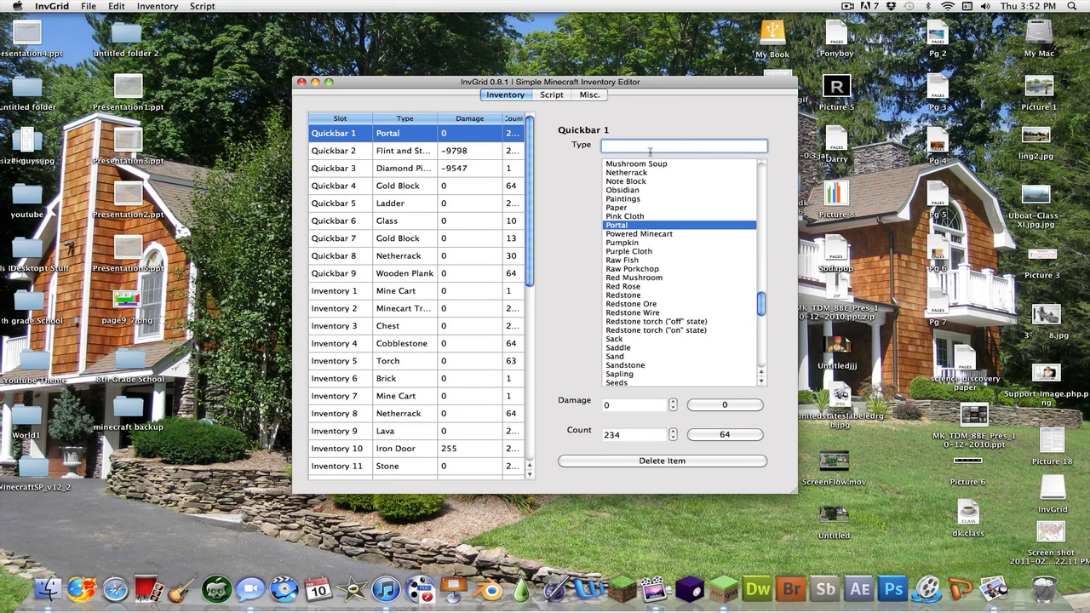
text(tnt)
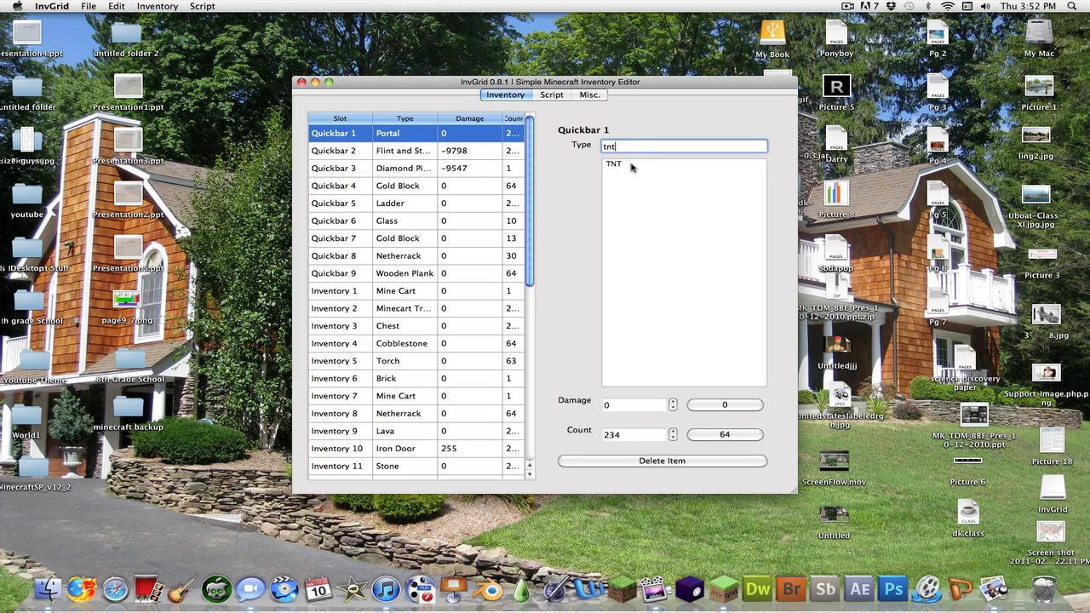
click(614, 163)
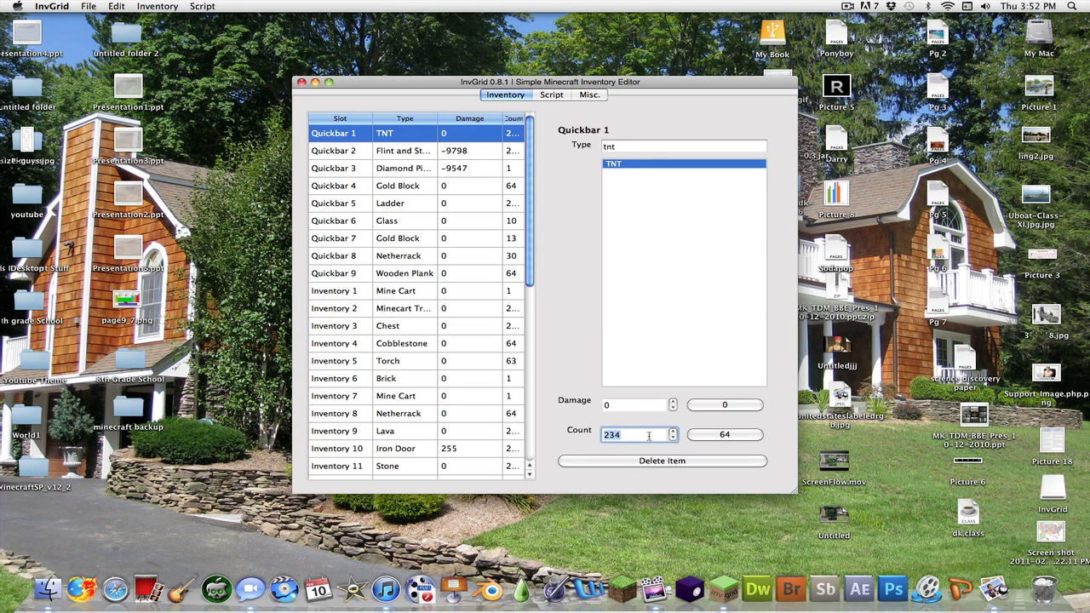
text(255)
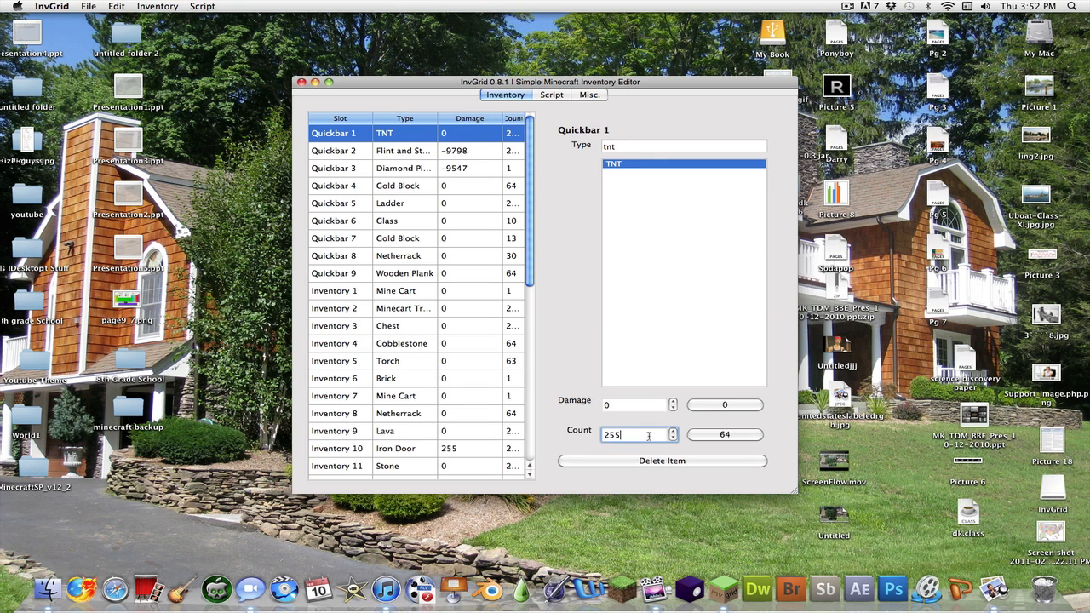
mouse_move(610, 351)
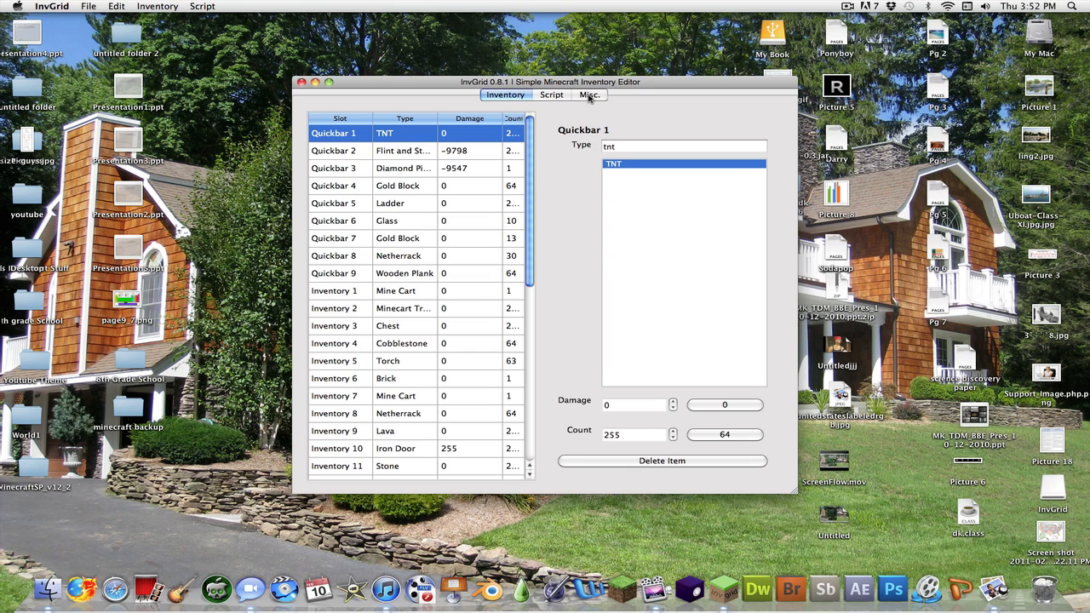
Switch to the Misc. tab showing World 5's time, health and spawn position
click(589, 95)
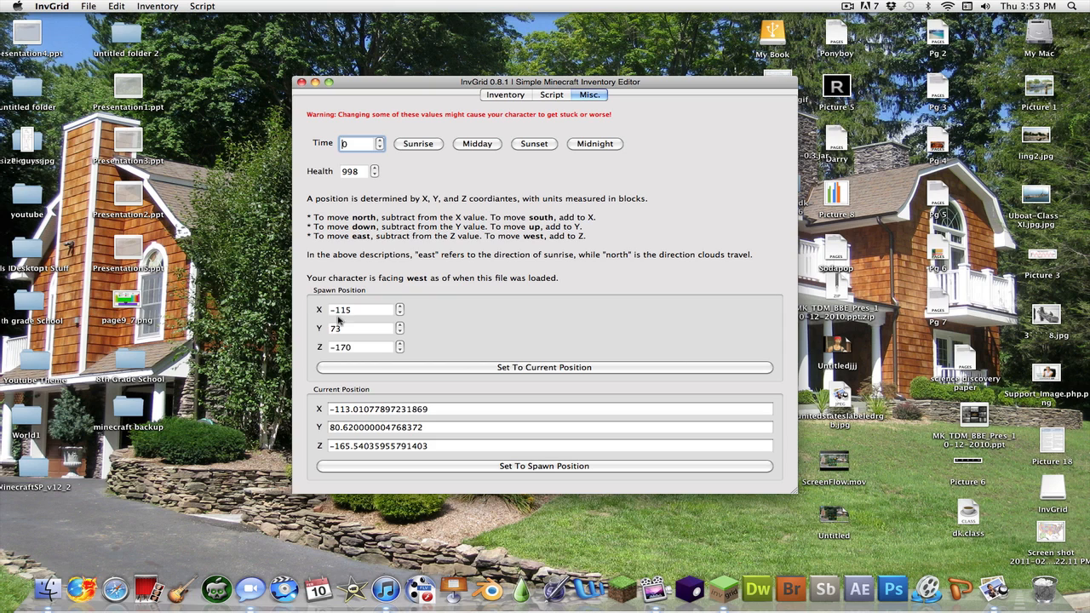
mouse_move(483, 368)
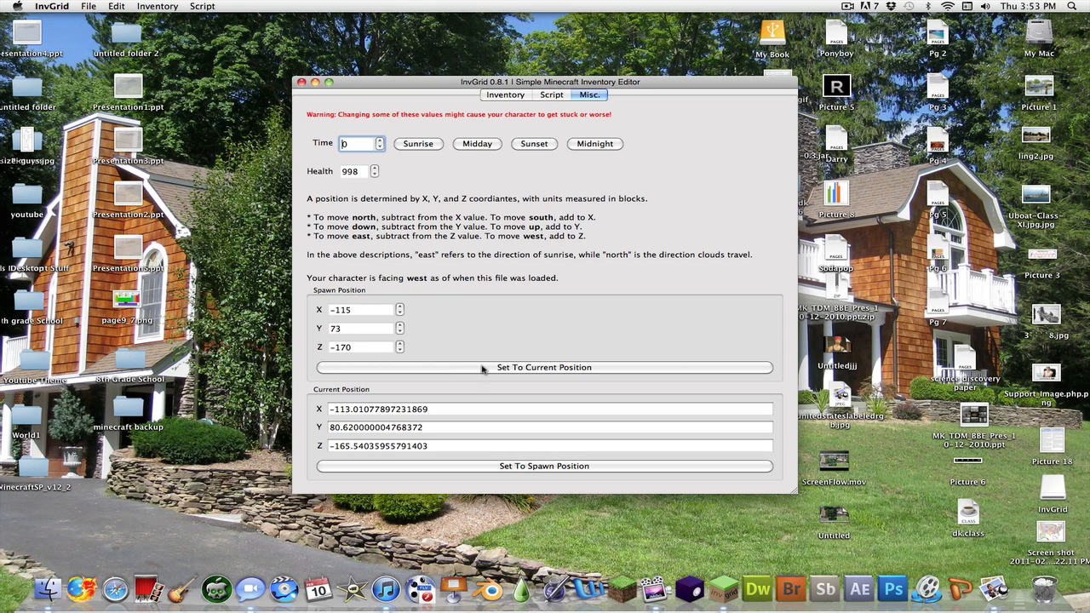
mouse_move(463, 368)
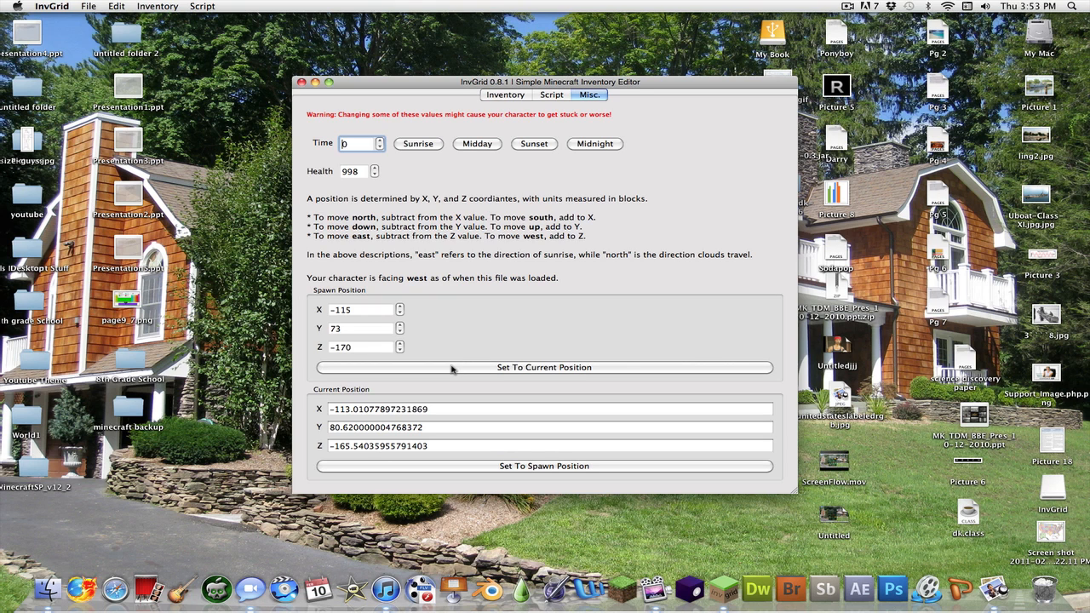
mouse_move(557, 474)
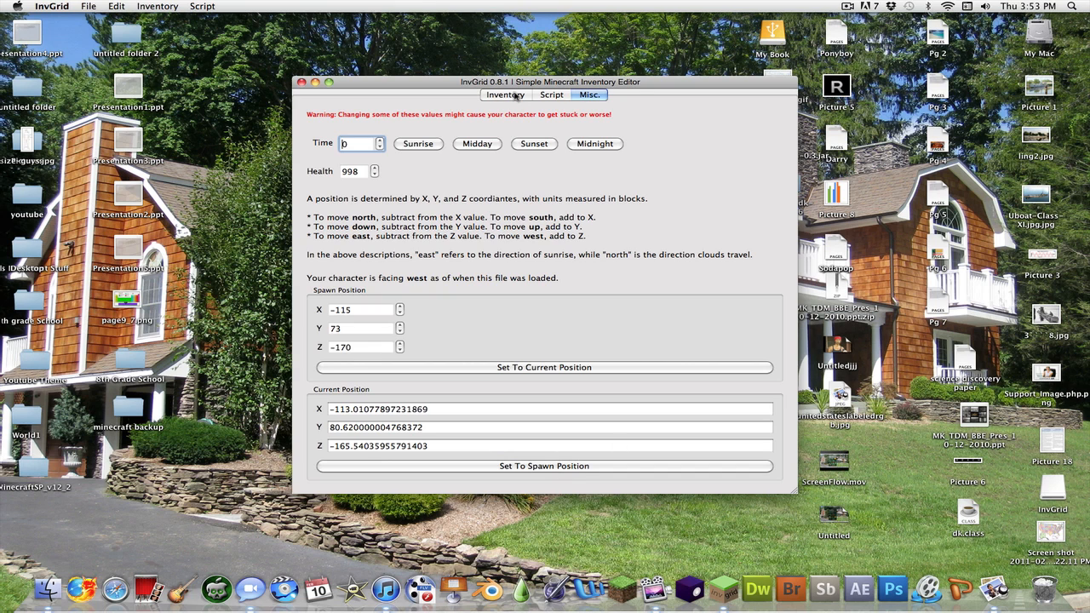
Set Damage to -10000 on the diamond items in Inventory 26, Inventory 27 and the Feet slot
click(504, 96)
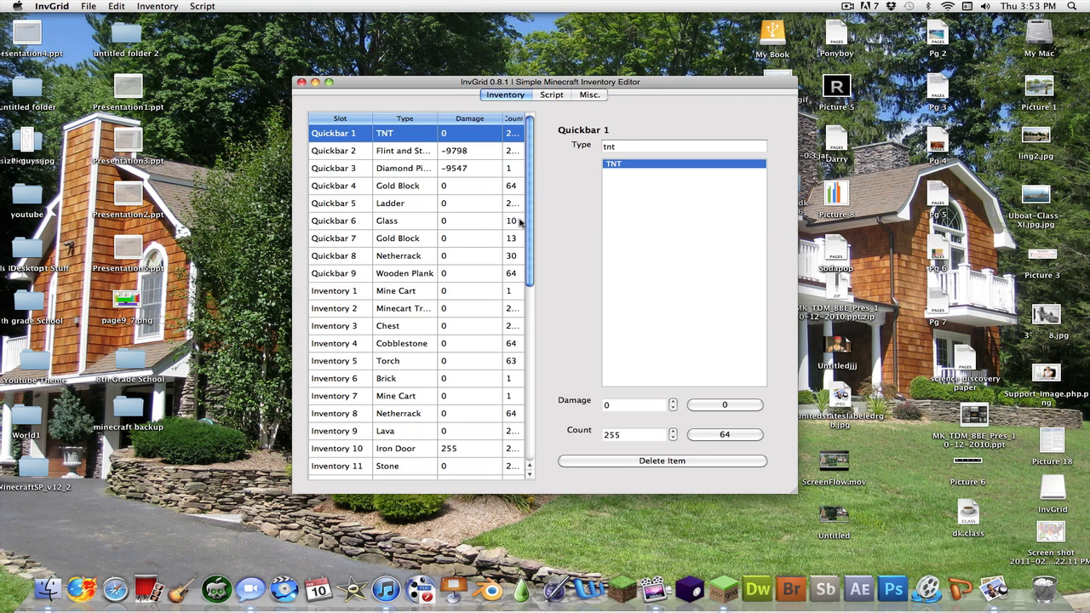
scroll(down, 3)
text(1)
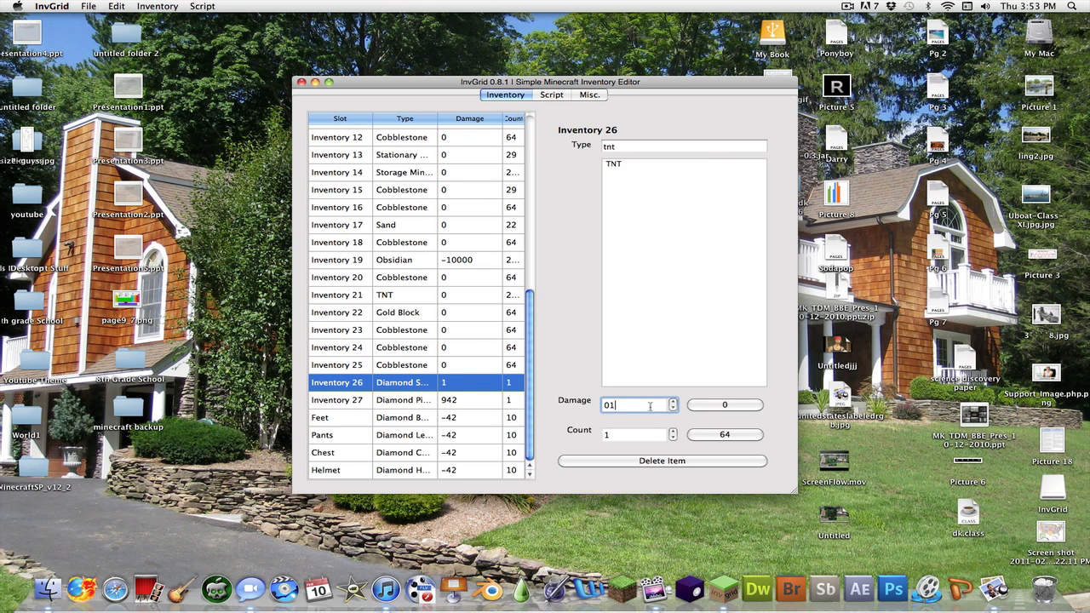
key(backspace)
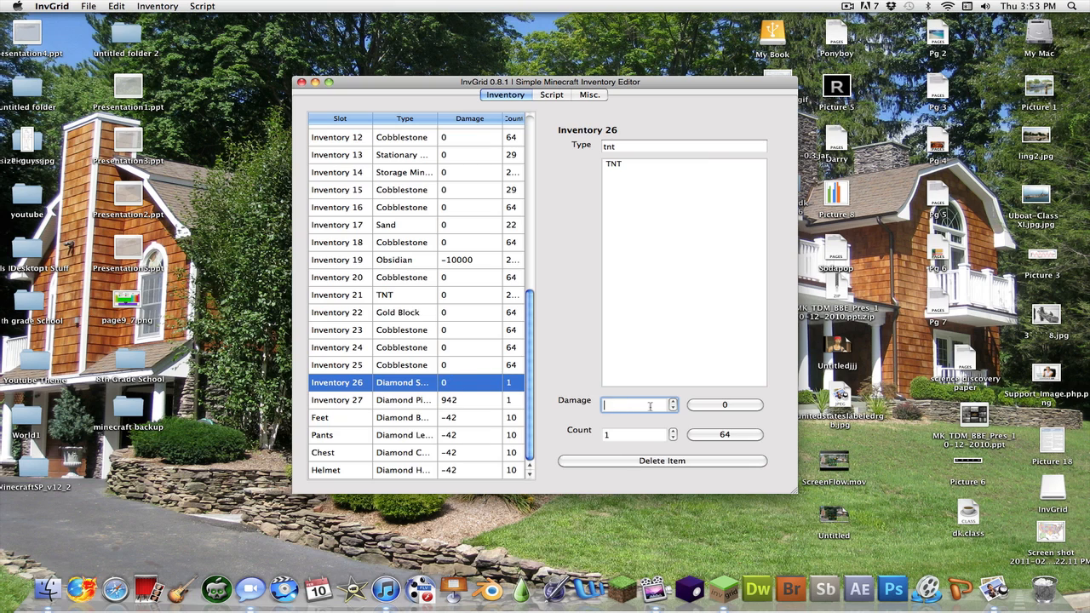
text(-10000)
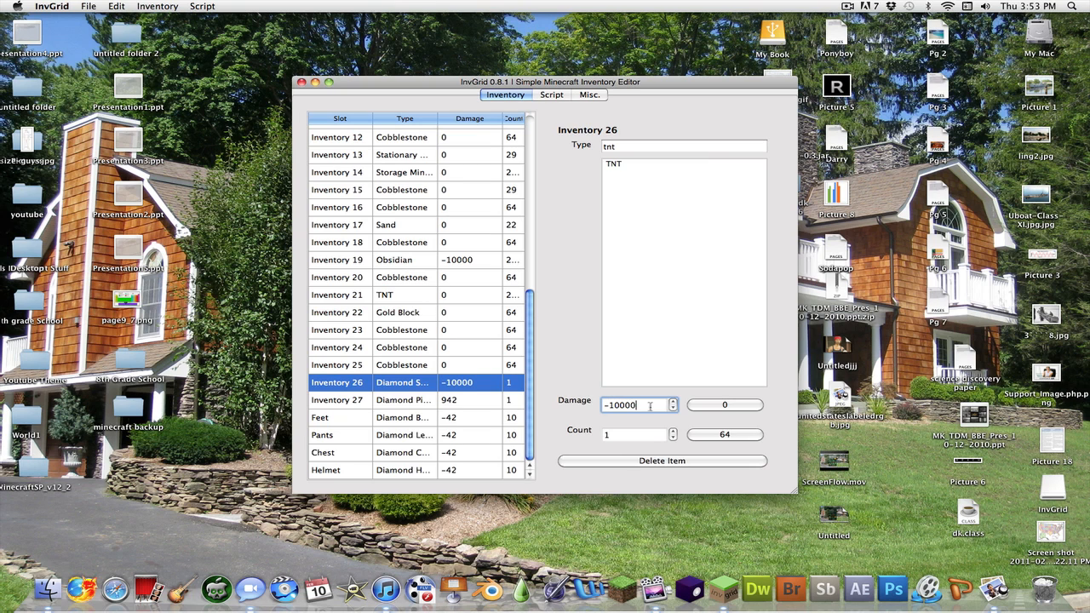
click(338, 399)
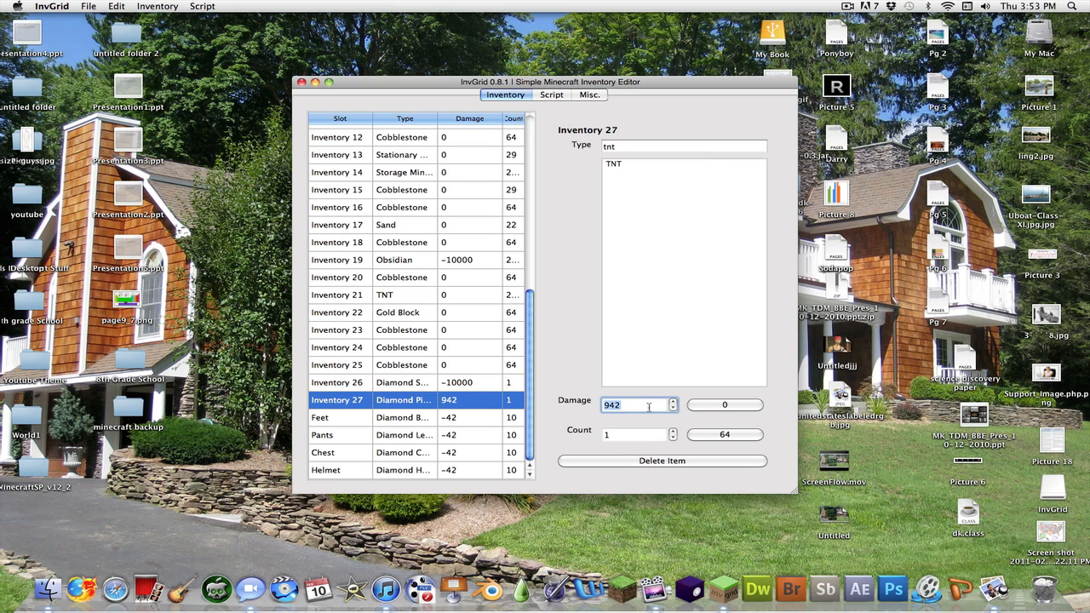
text(-10000)
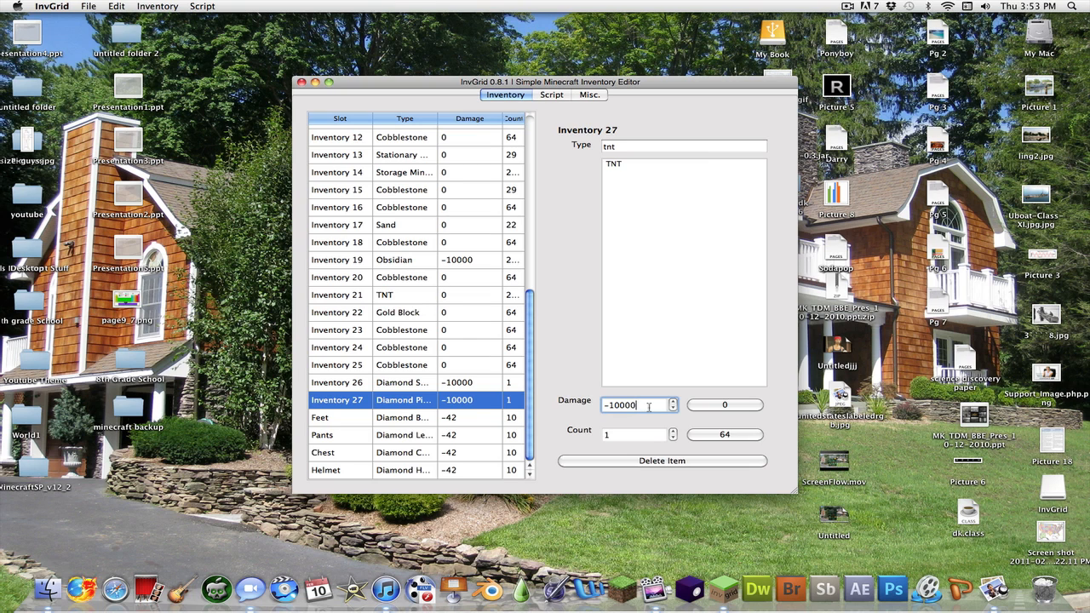
click(338, 418)
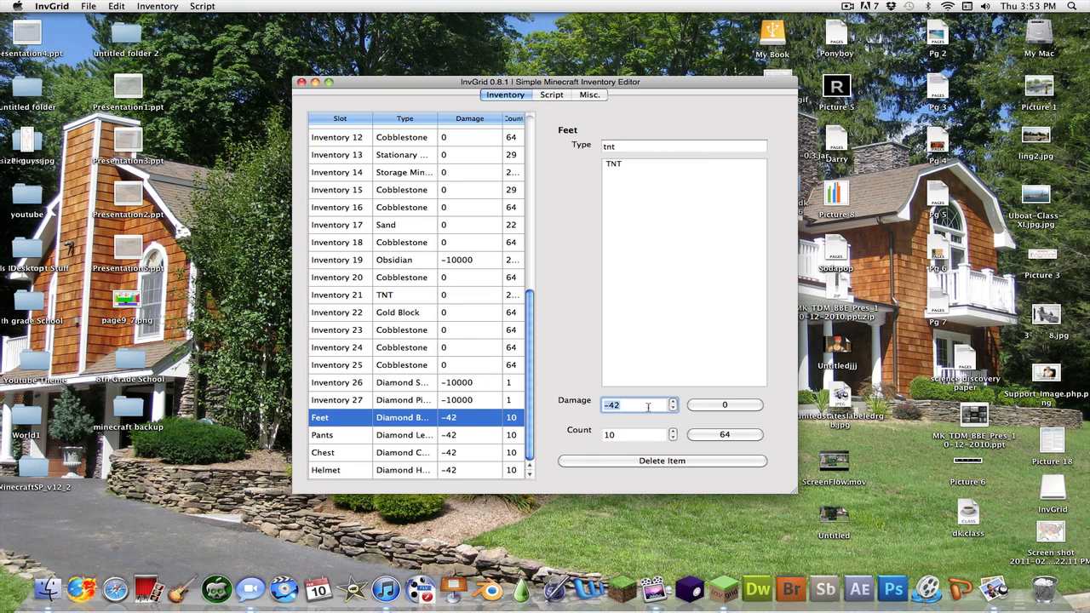
text(-10000)
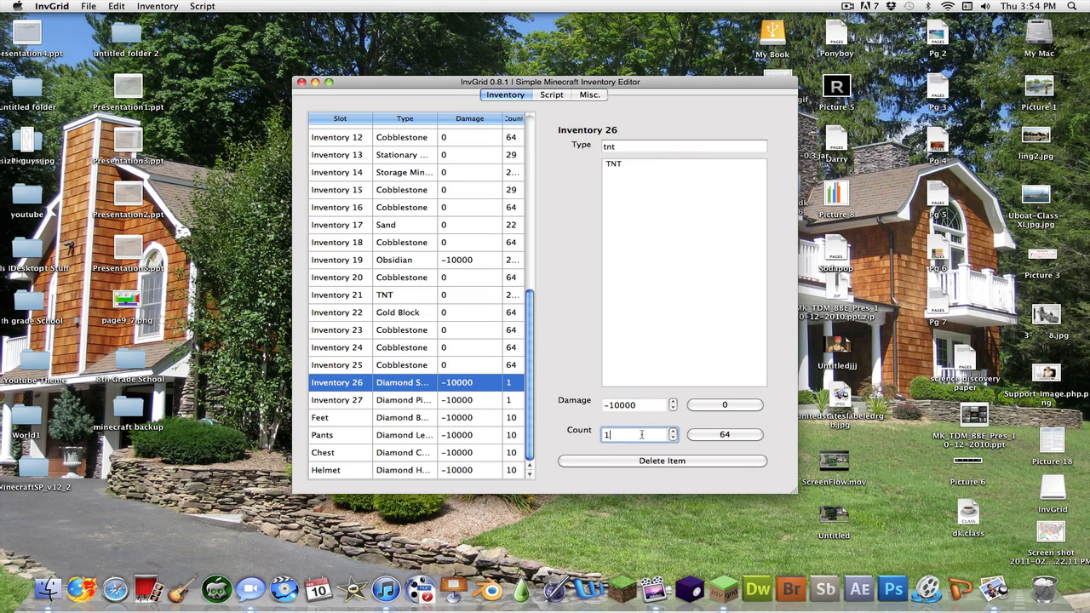
Raise the counts of the Feet, Pants and next armour slot items to 250
text(250)
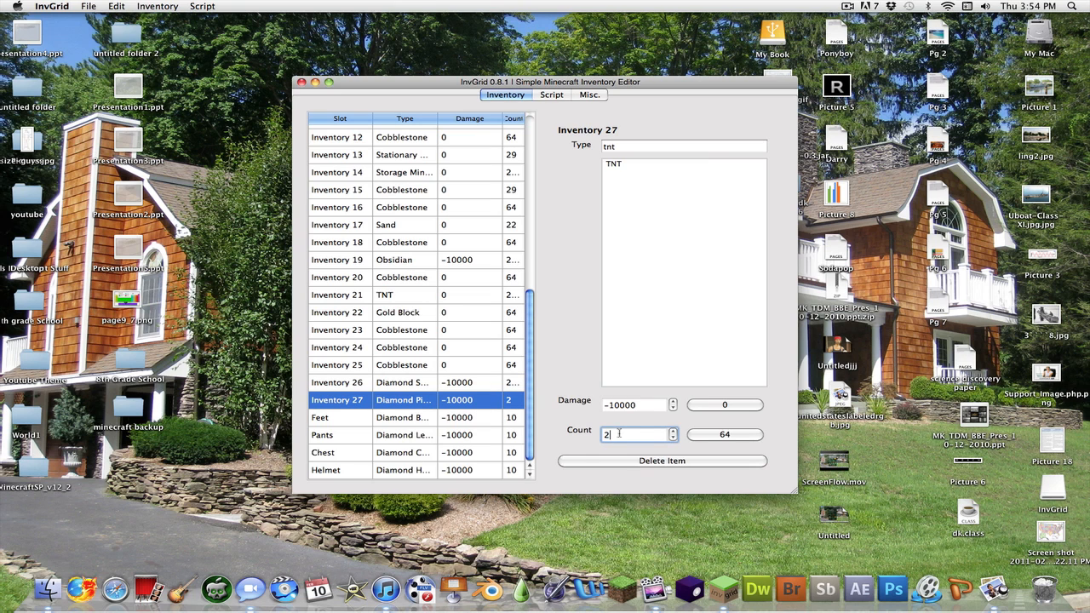
click(337, 418)
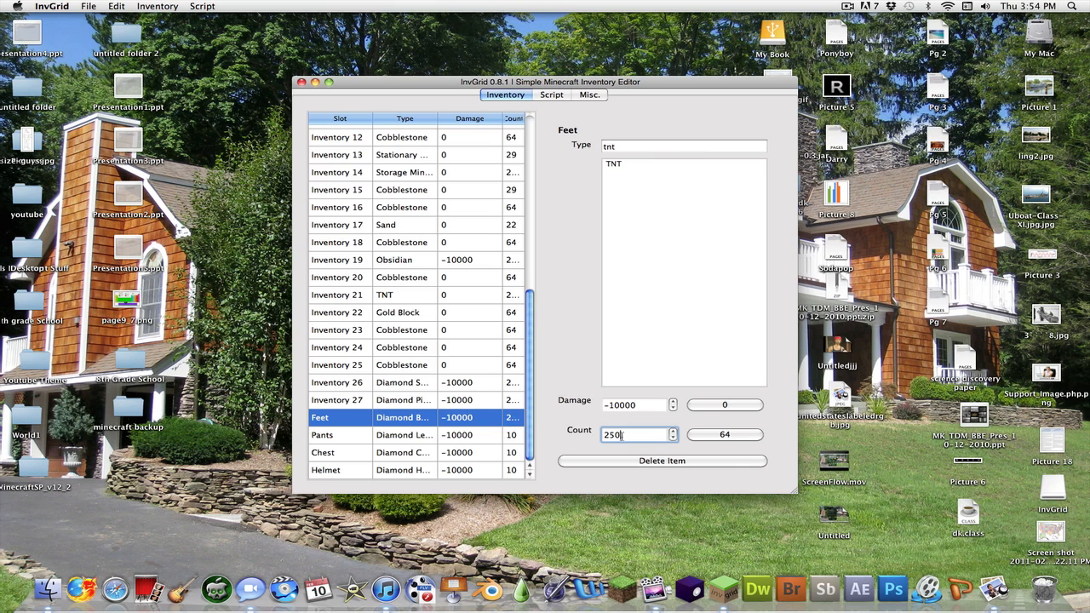
click(322, 436)
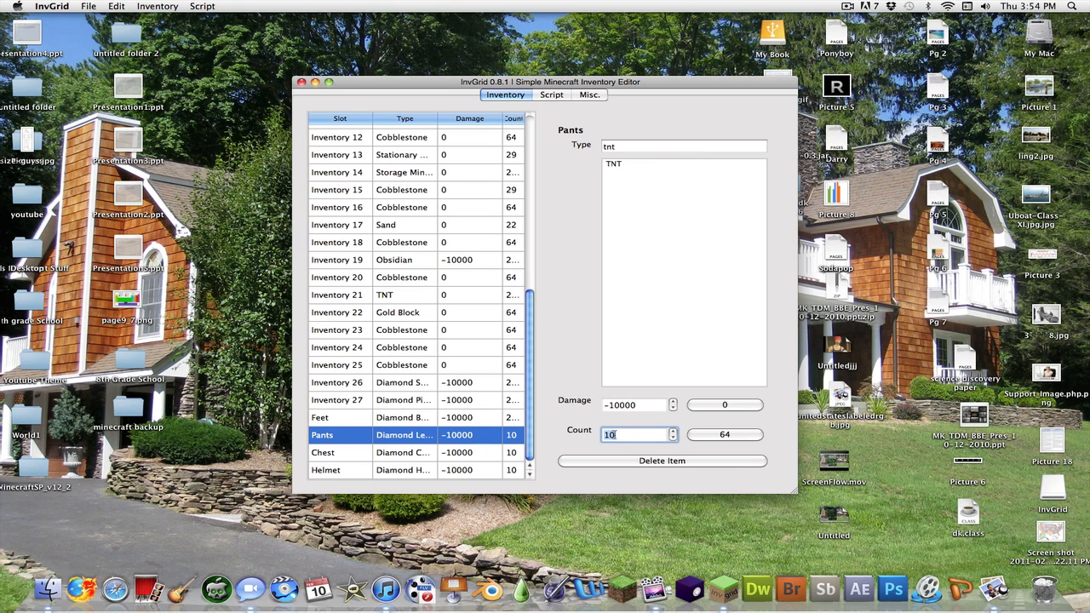
text(250)
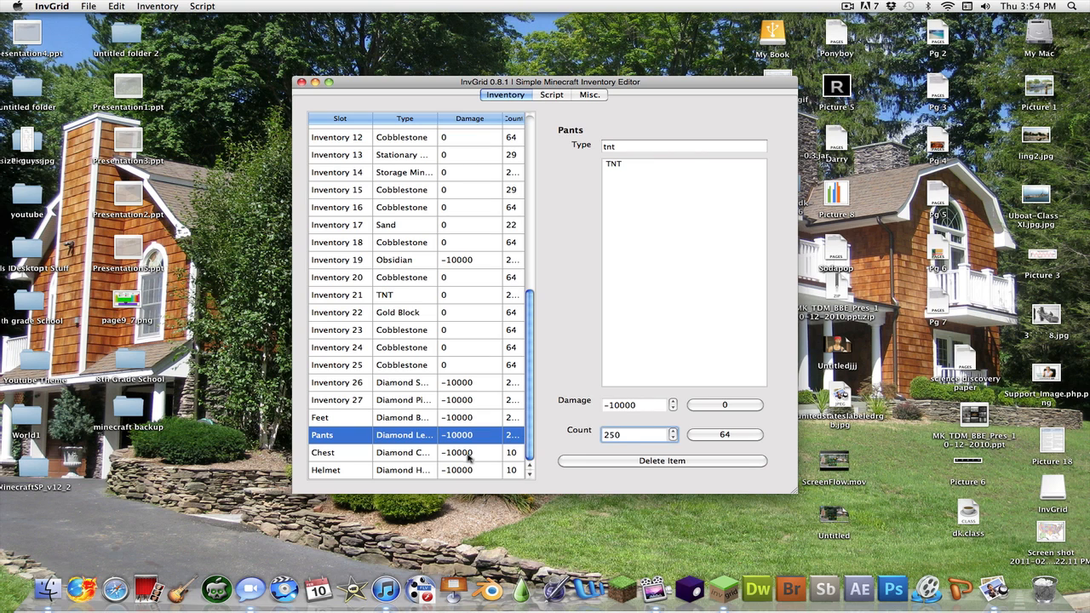
click(366, 453)
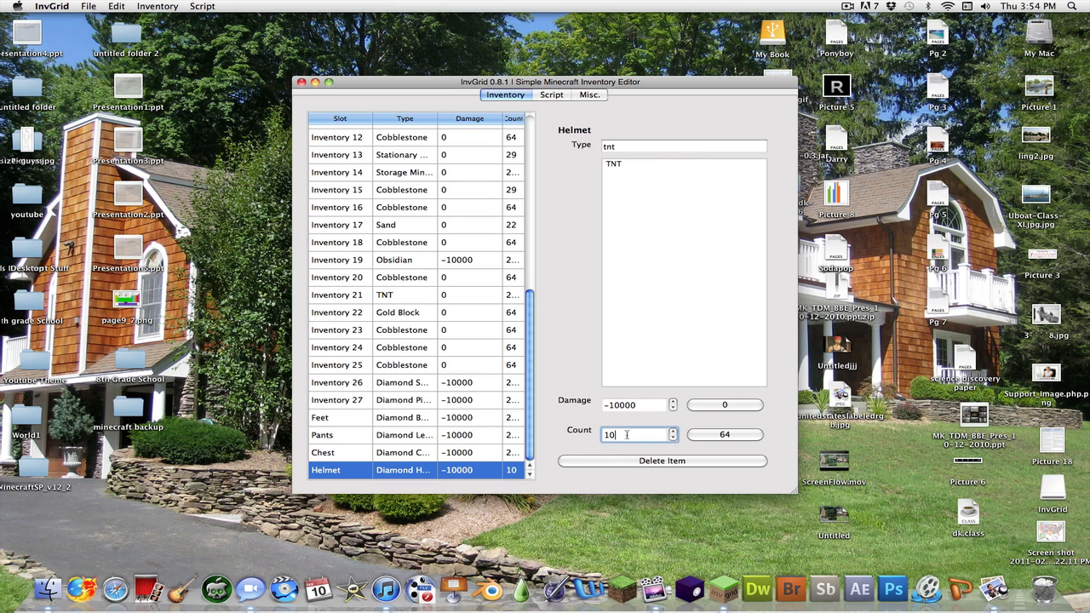
text(250)
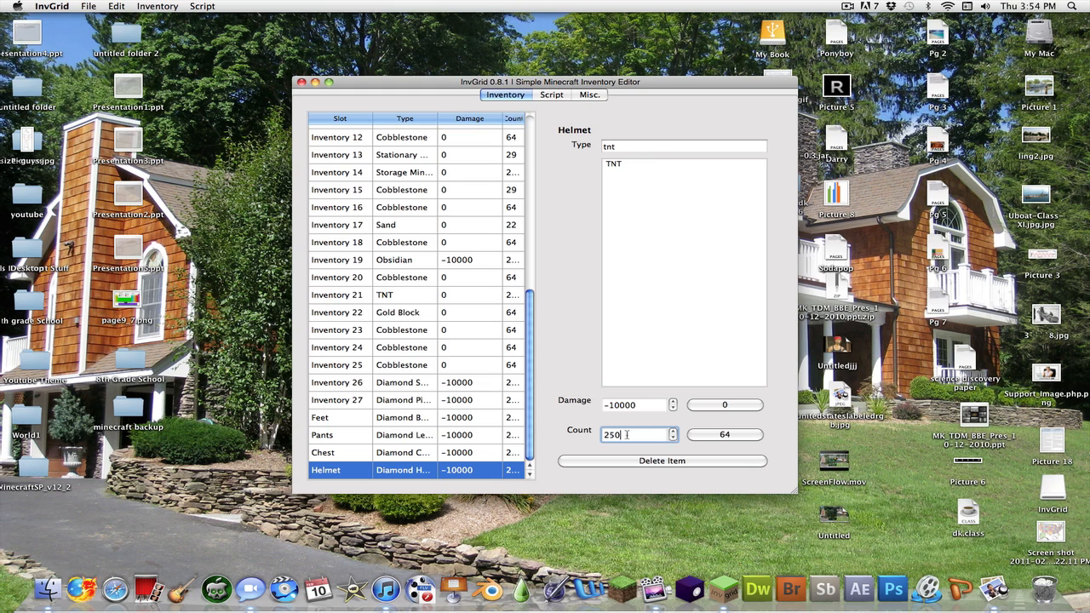
mouse_move(318, 114)
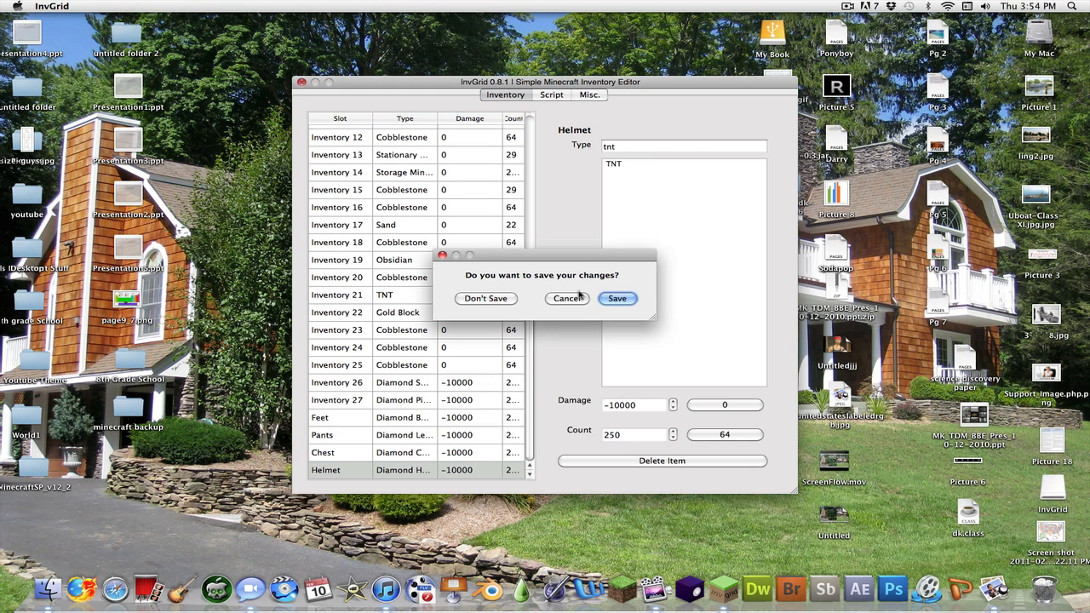
Save the InvGrid changes, launch MinecraftSP and start the singleplayer world
click(486, 299)
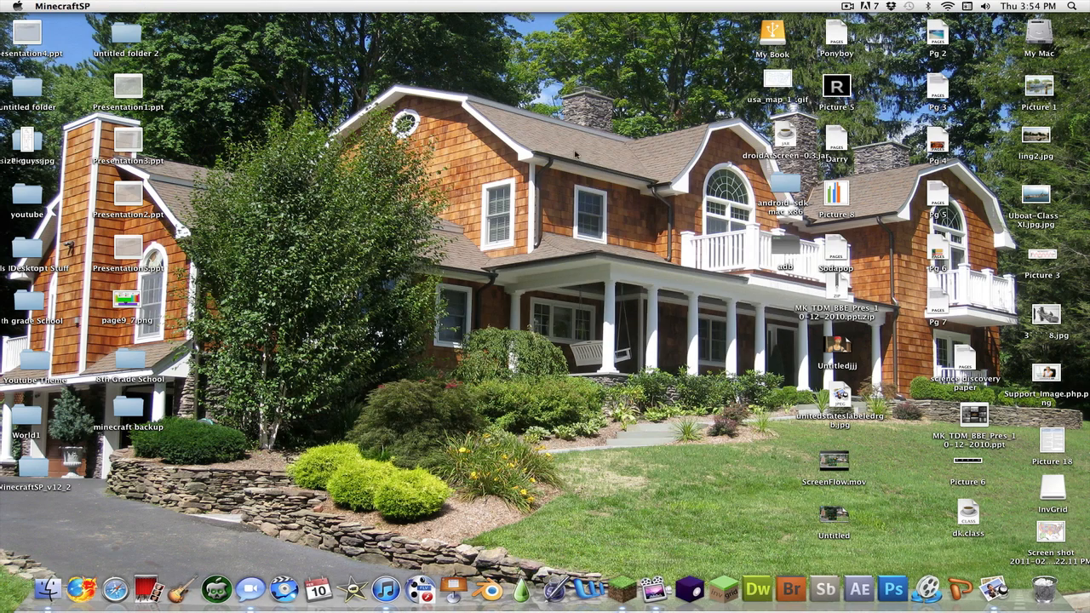
click(613, 590)
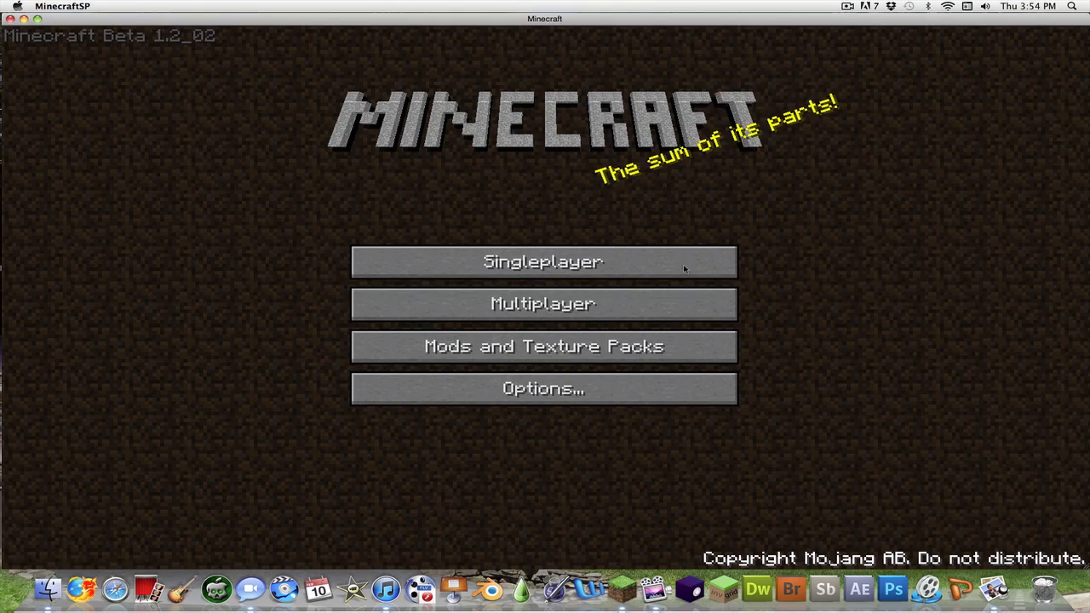
click(542, 263)
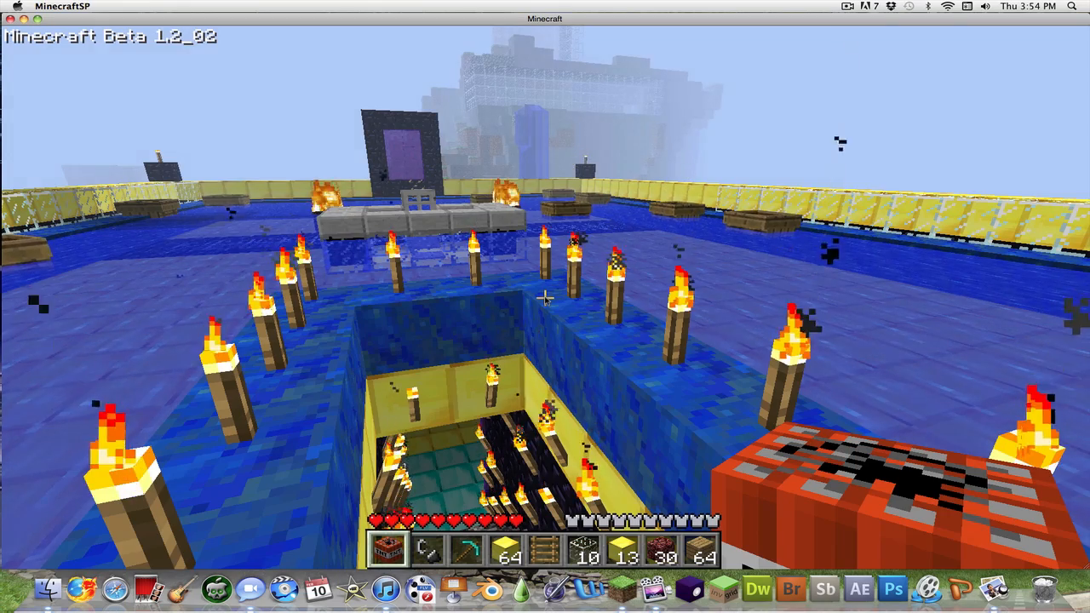
Move the player across the water area toward the obsidian building
key(e)
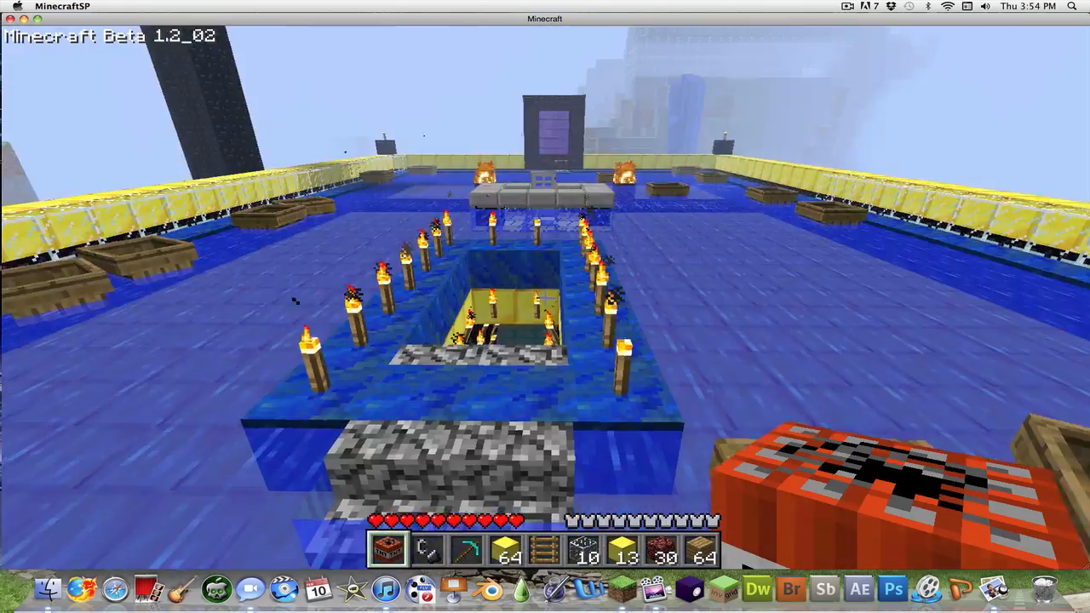
mouse_move(546, 306)
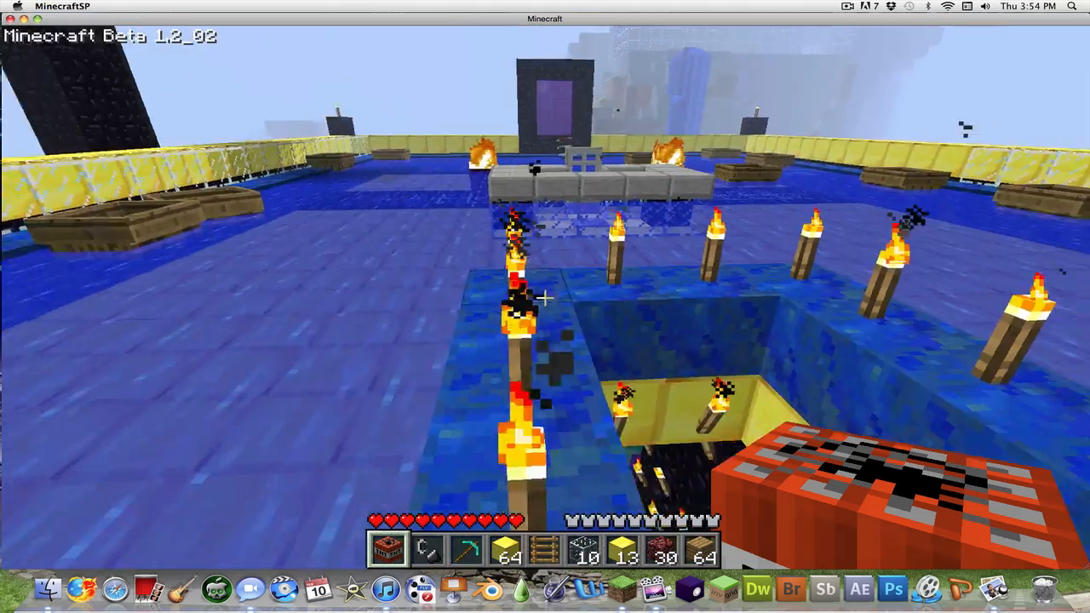
mouse_move(545, 298)
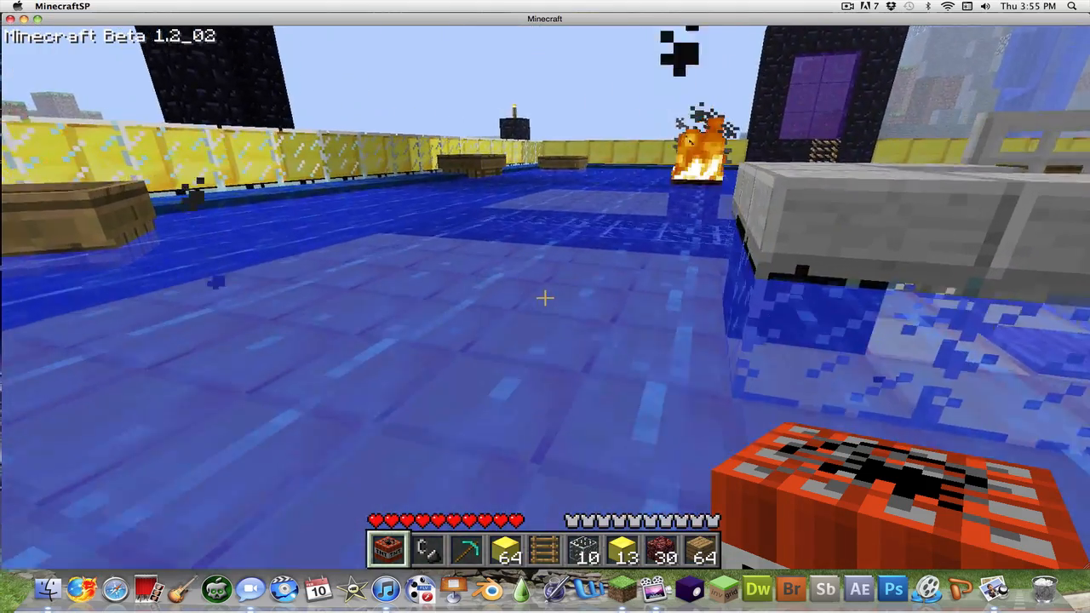
mouse_move(546, 298)
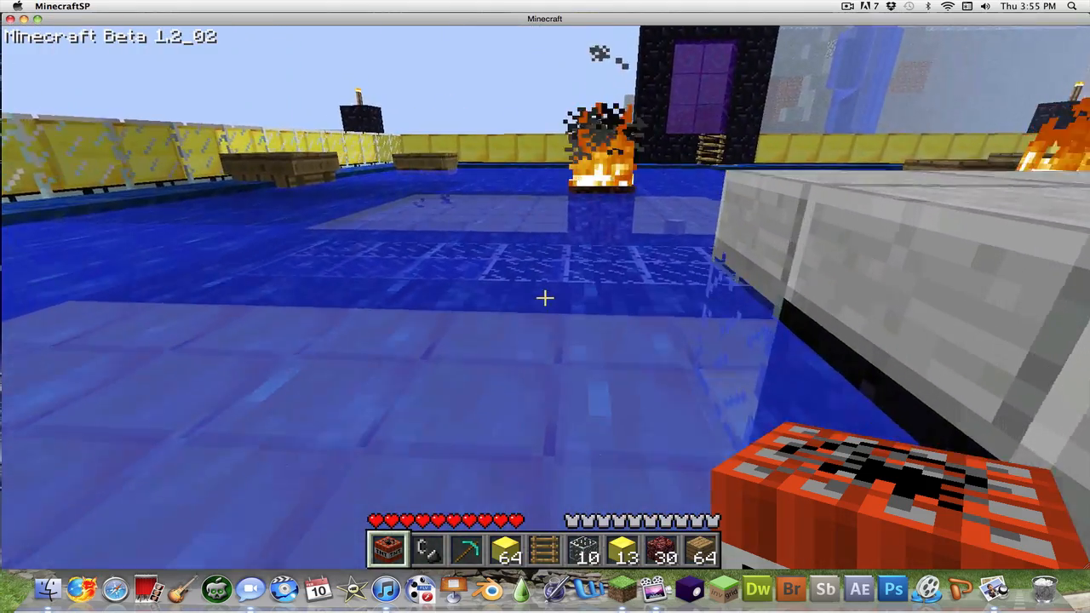
mouse_move(545, 298)
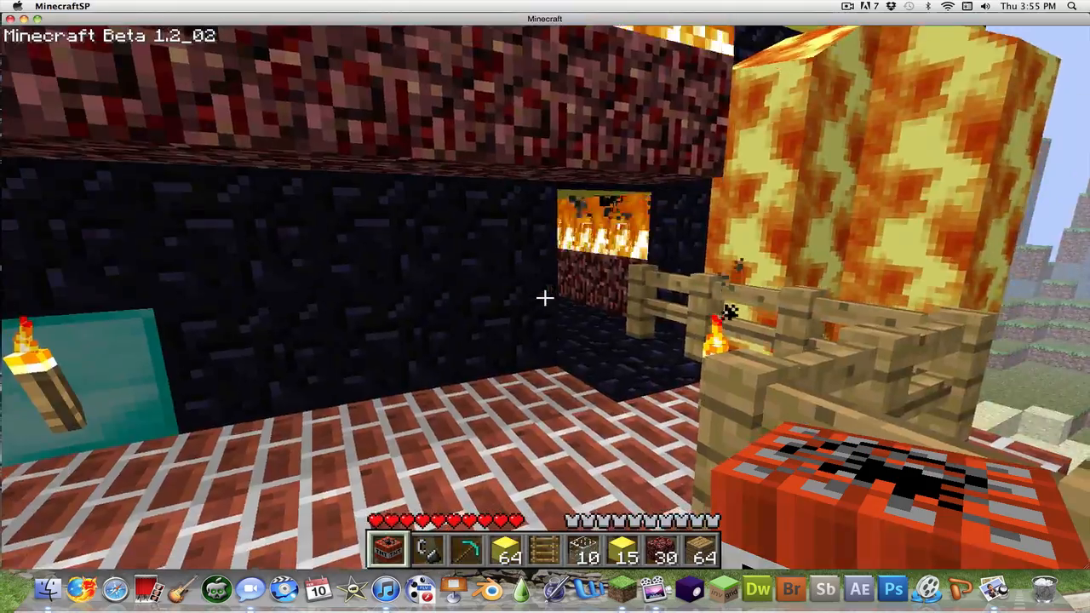
mouse_move(545, 306)
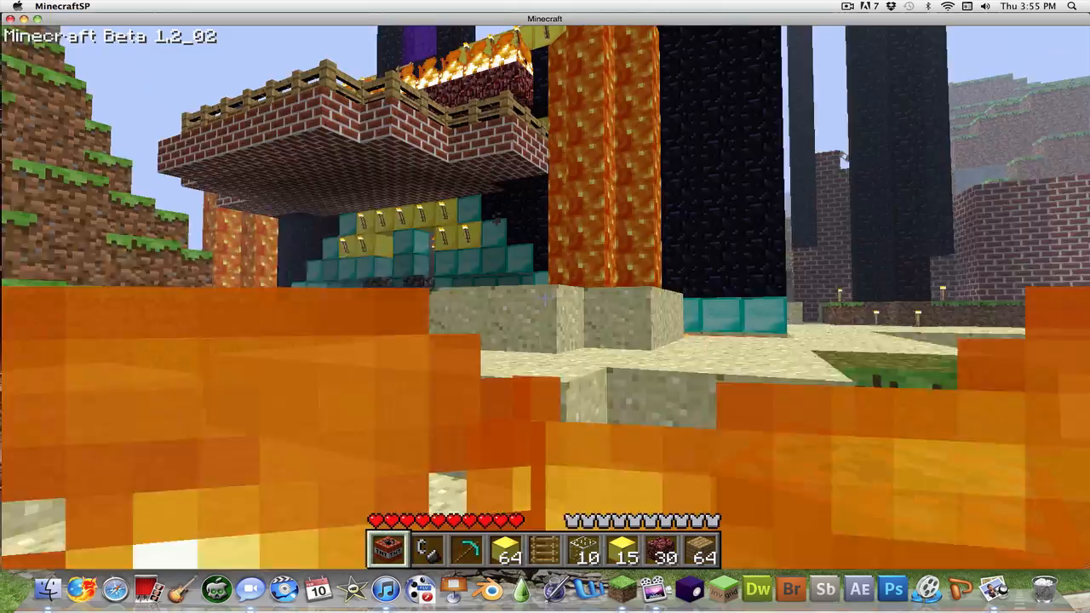
mouse_move(545, 298)
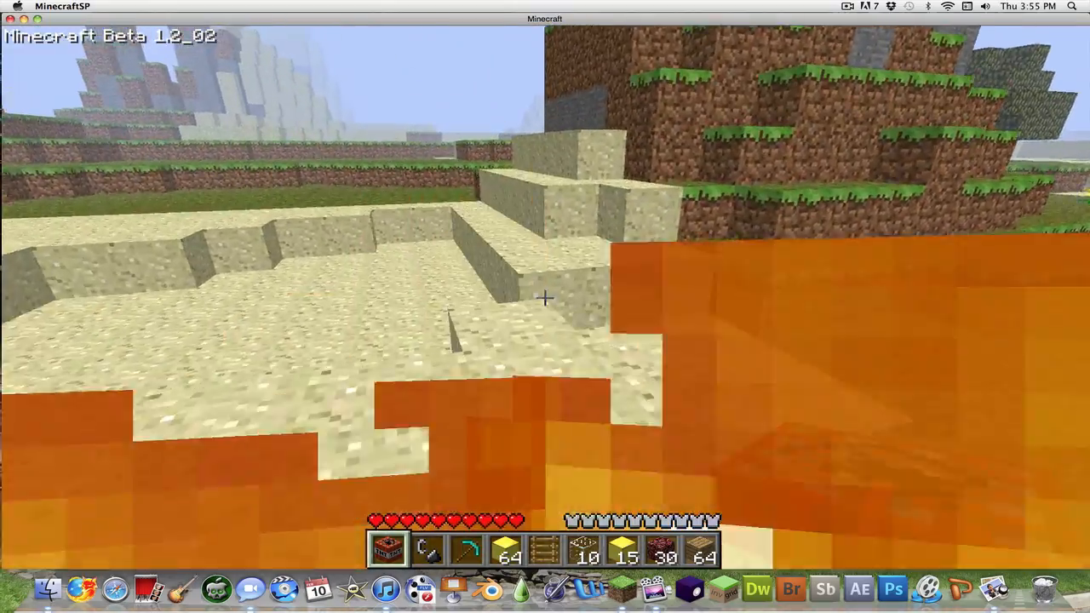
mouse_move(545, 299)
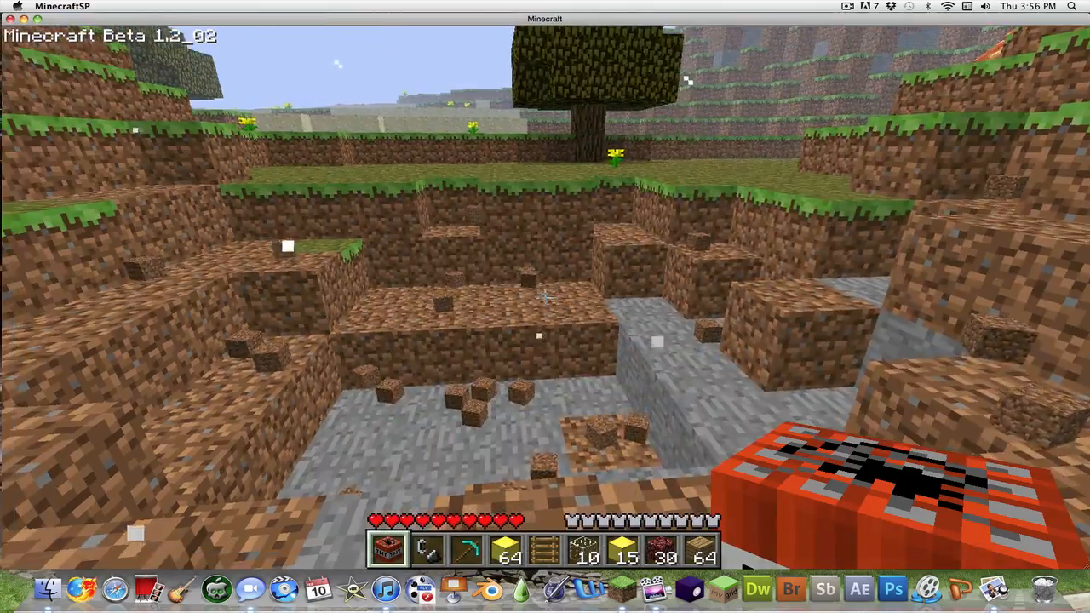
mouse_move(546, 298)
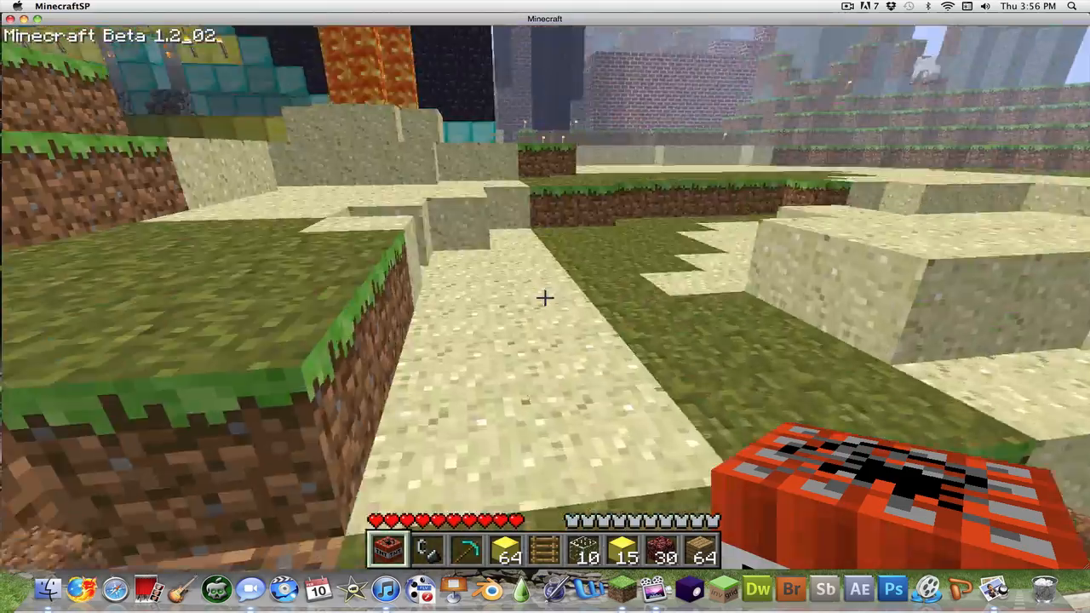
mouse_move(546, 298)
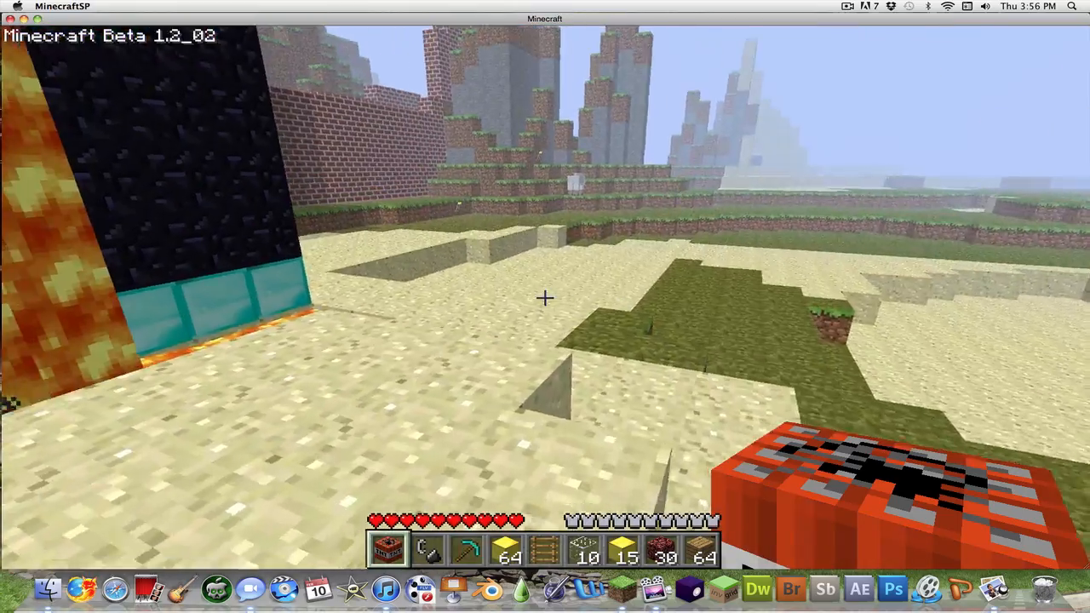
mouse_move(545, 298)
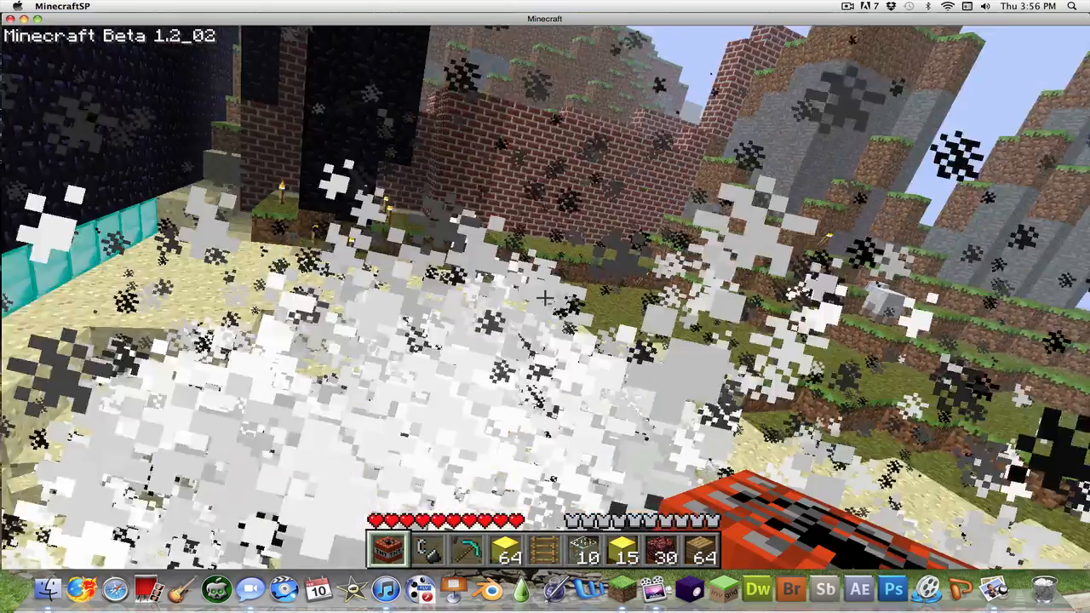
mouse_move(545, 307)
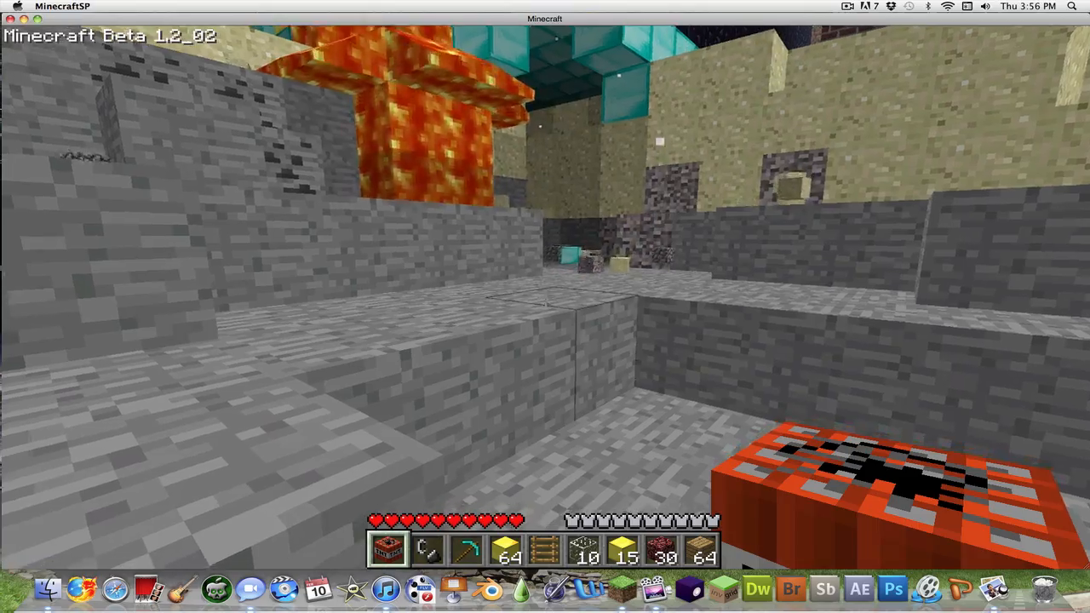
mouse_move(545, 307)
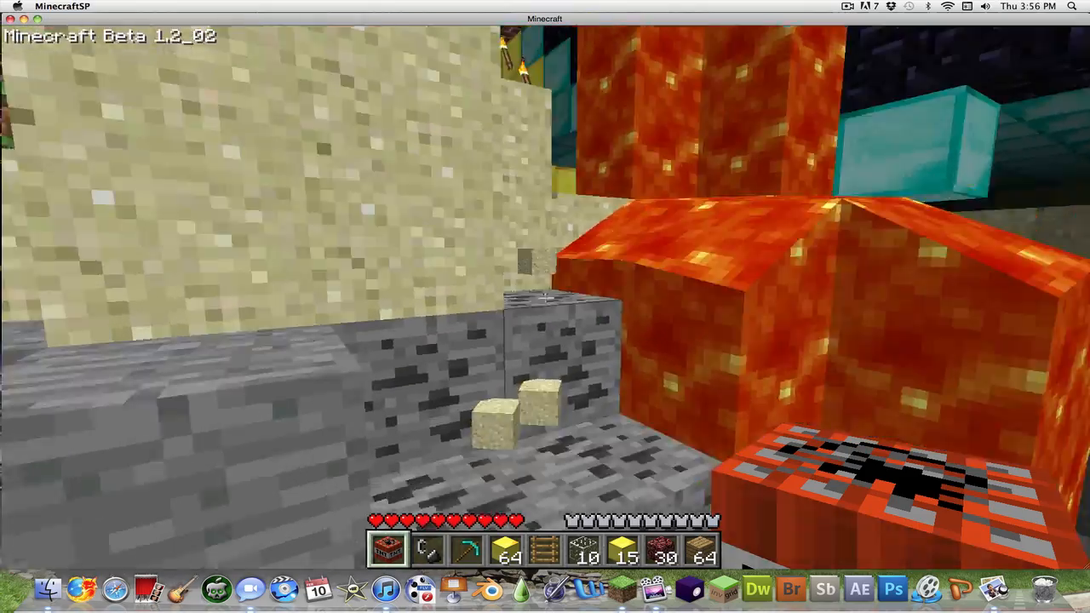
mouse_move(545, 306)
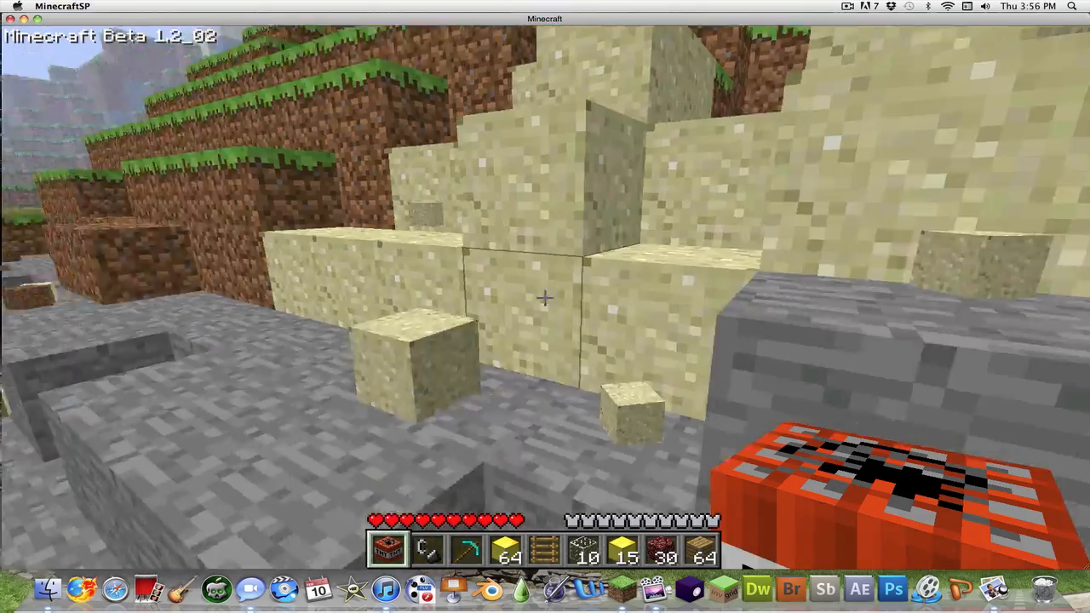
mouse_move(546, 298)
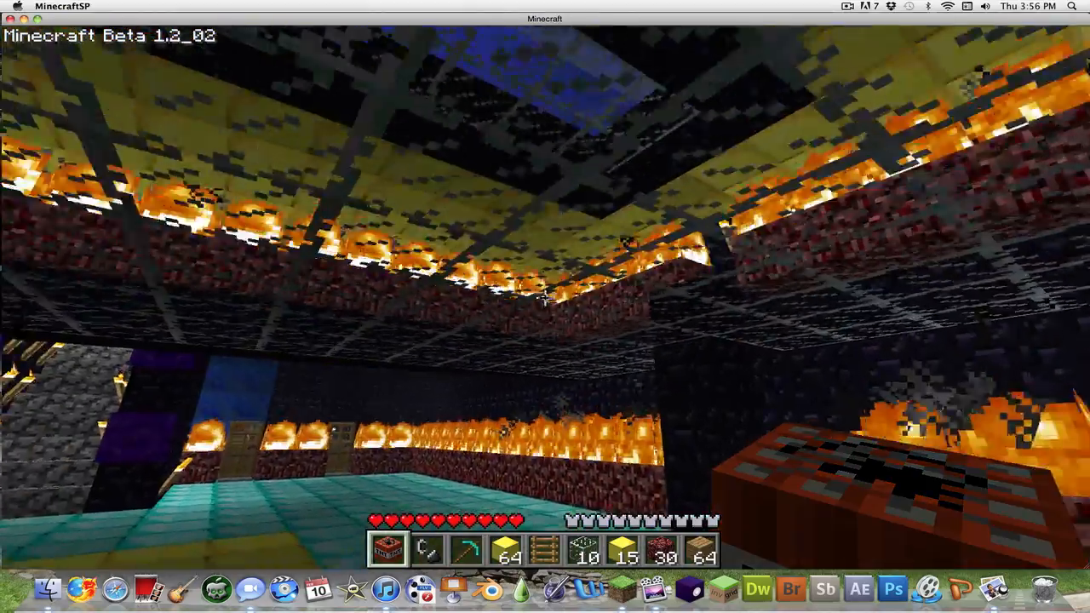
mouse_move(545, 299)
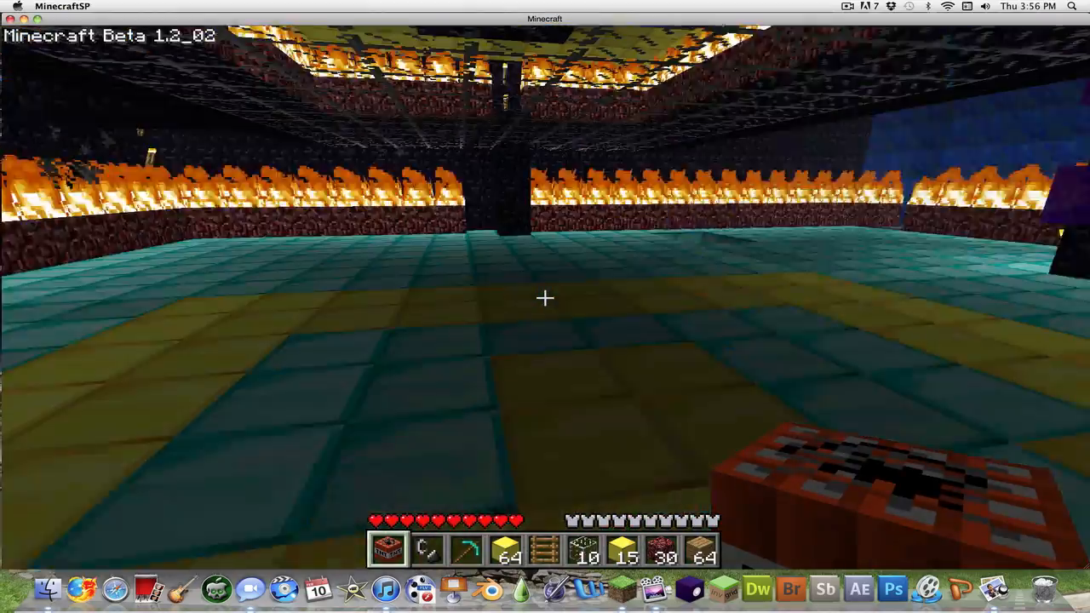
mouse_move(545, 298)
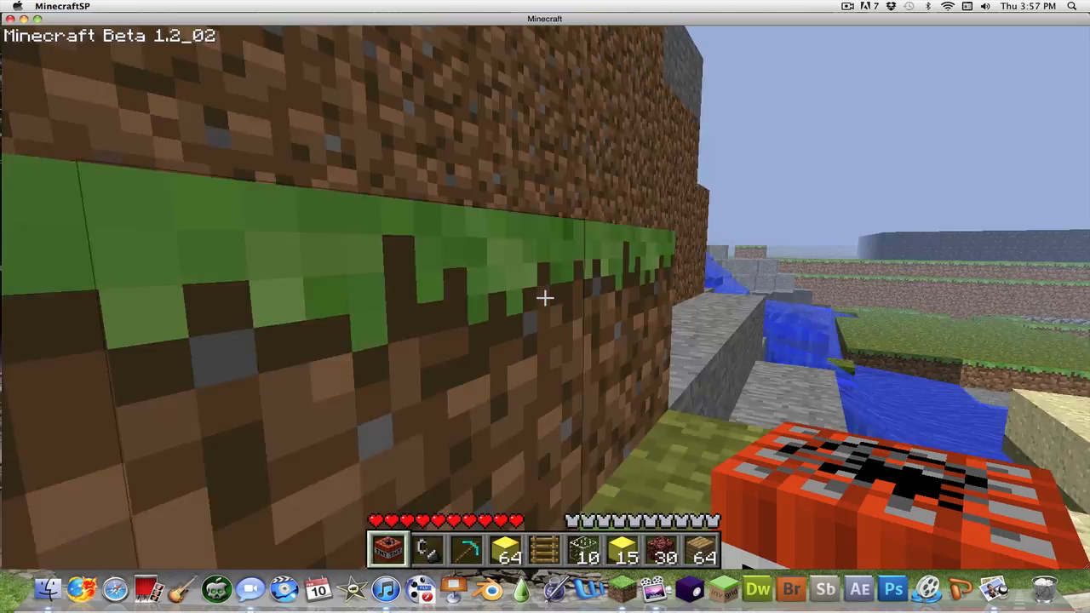
mouse_move(545, 299)
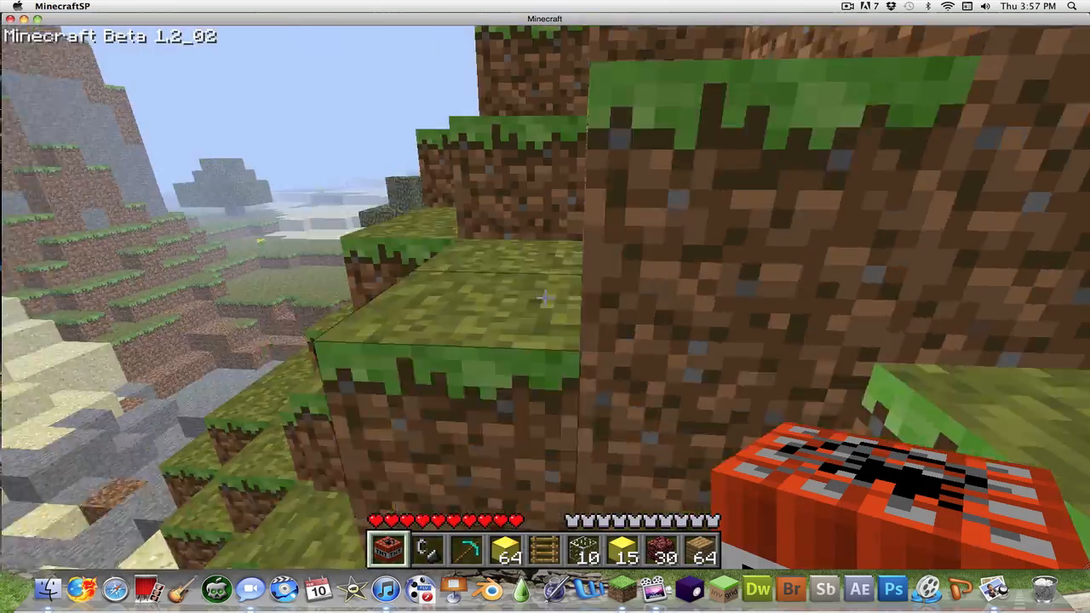
mouse_move(545, 298)
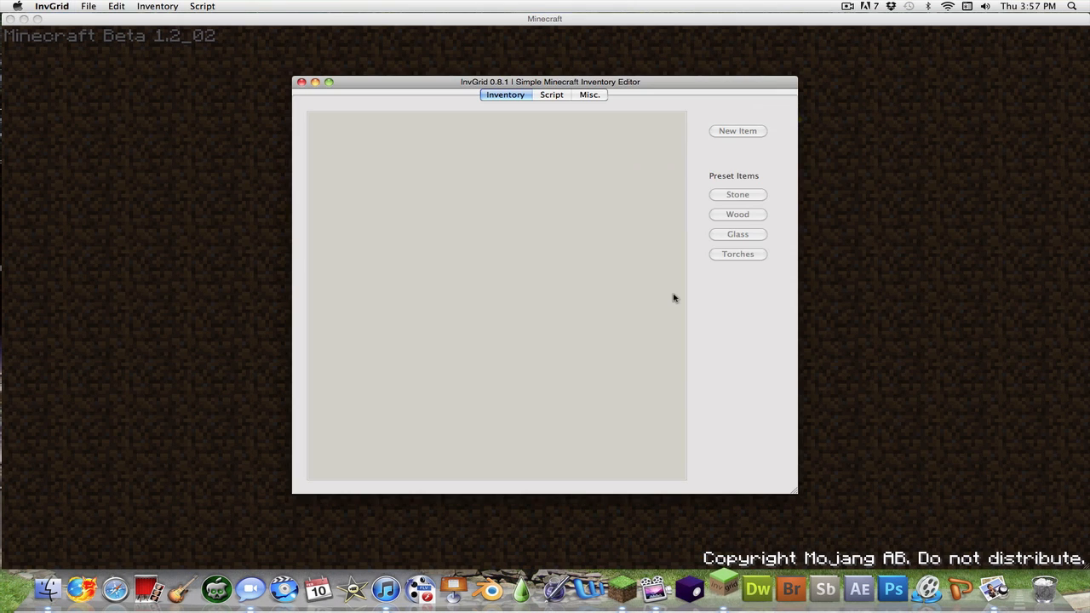
Set World 5's time to Sunrise and the player's position to the spawn point
click(88, 7)
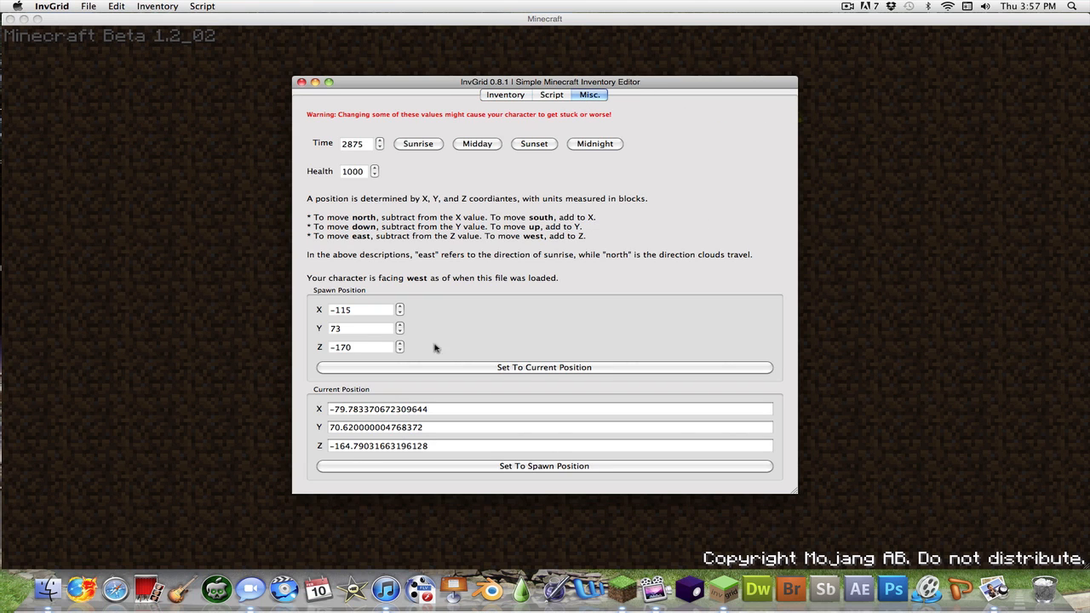
click(419, 143)
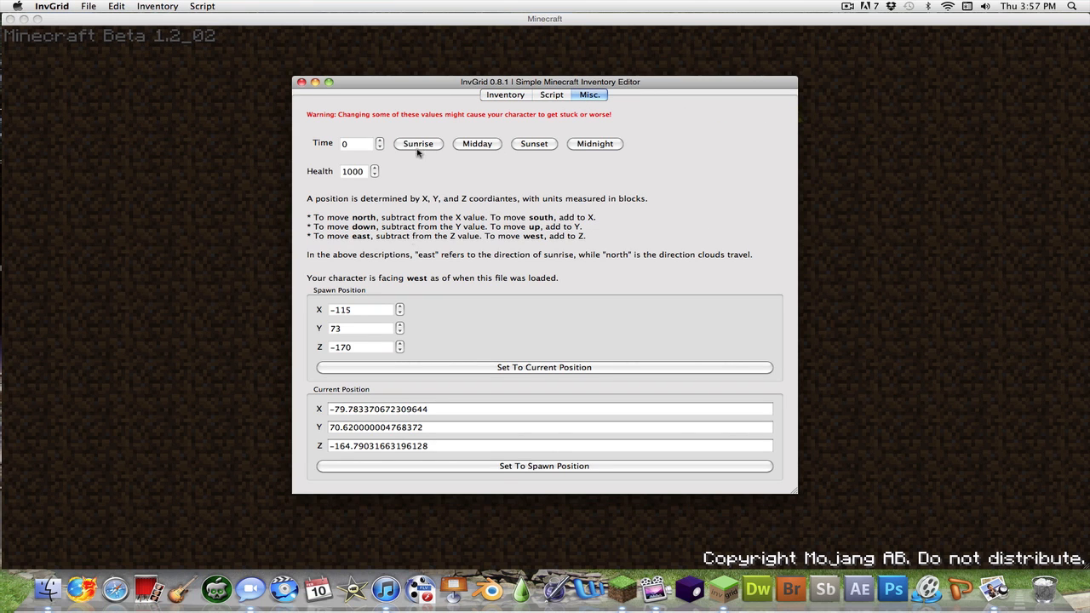
mouse_move(498, 470)
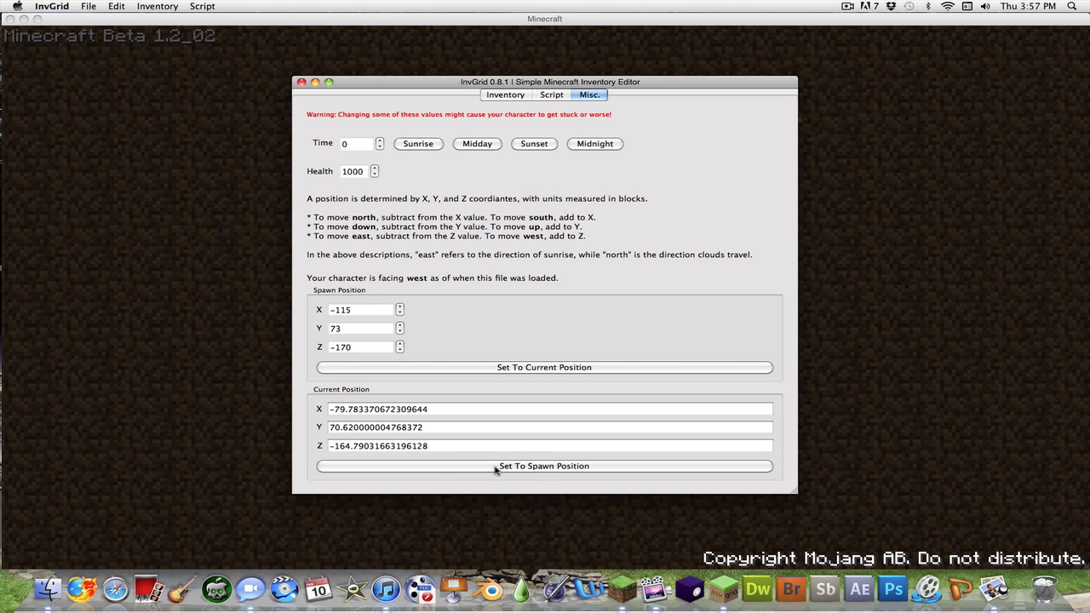
click(544, 467)
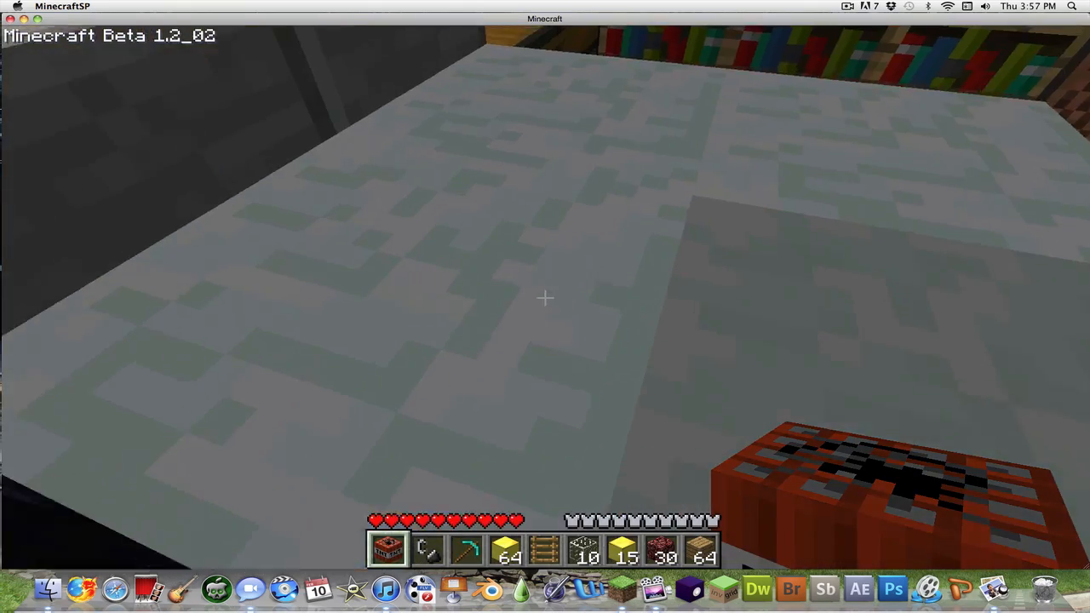
mouse_move(545, 299)
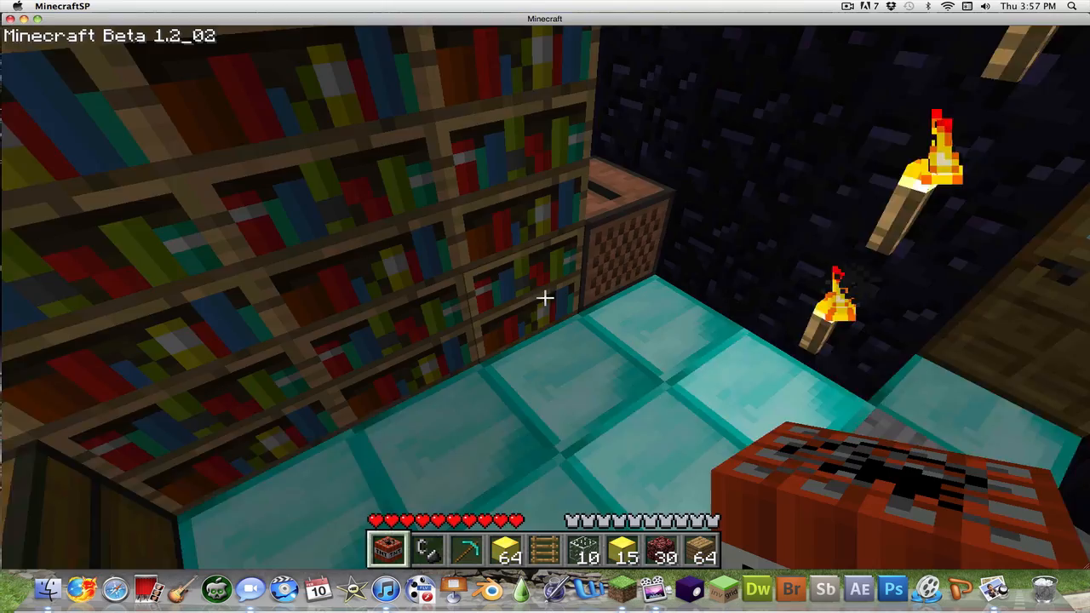
mouse_move(545, 298)
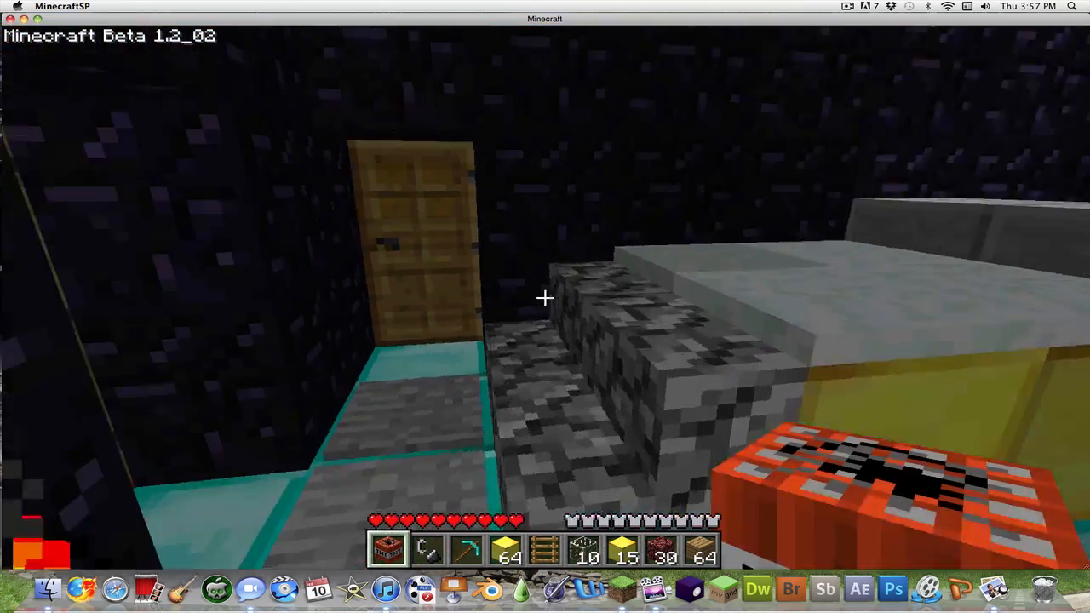